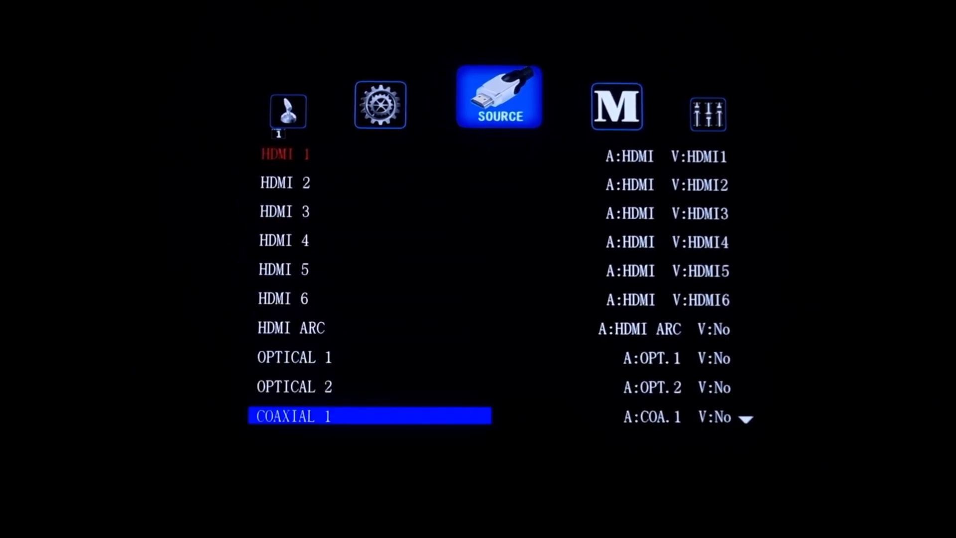
- Scroll through the source input list, then move to the Setup menu
scroll(down, 3)
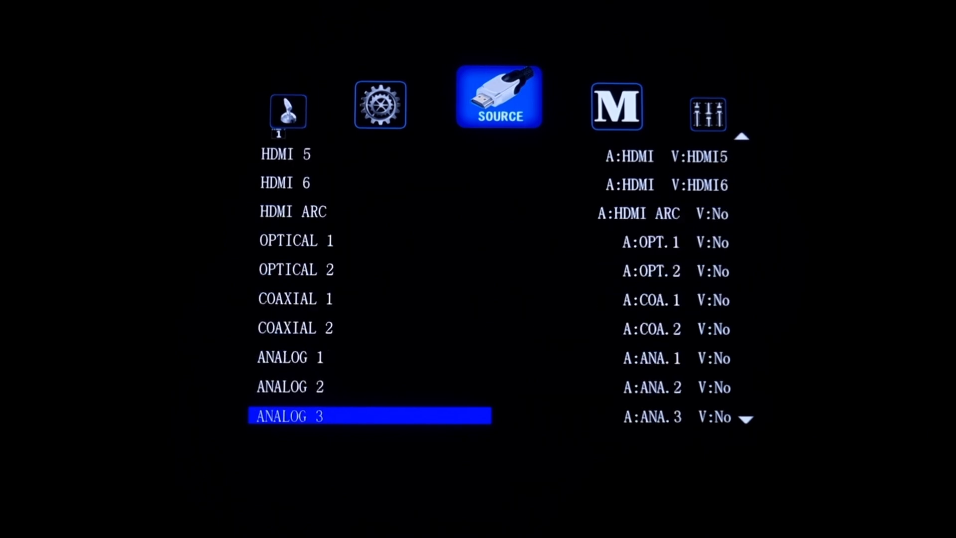
scroll(down, 3)
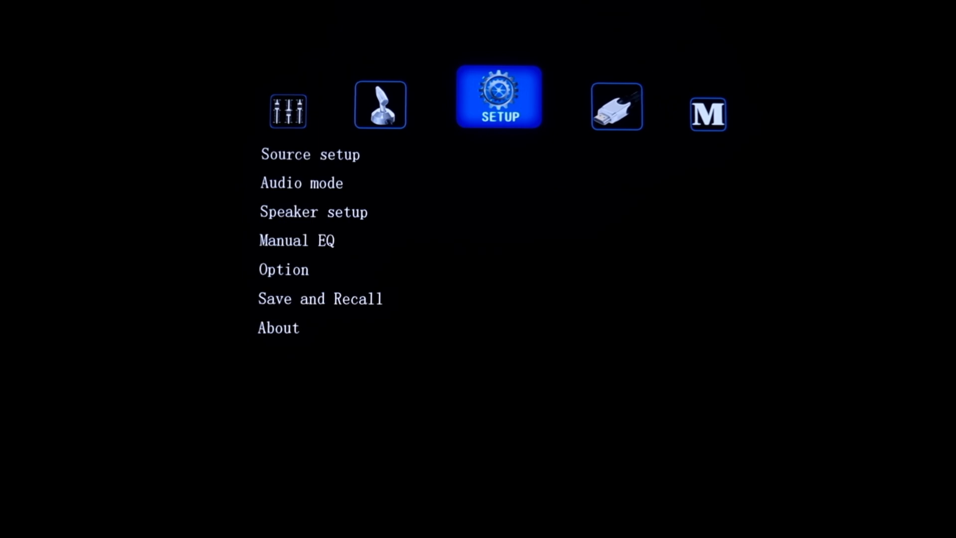
- Enter Speaker setup and show the 3.1 to 9.1.x layout options
click(309, 153)
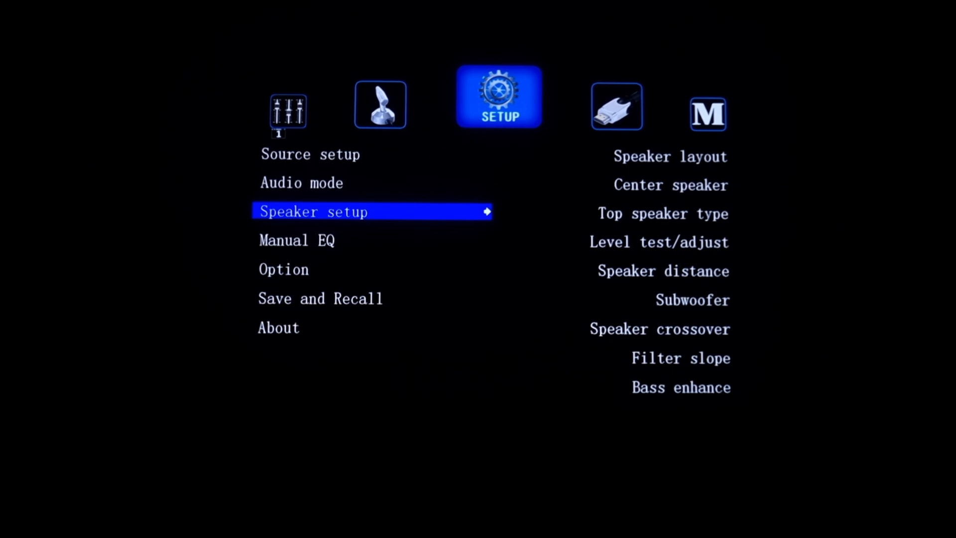
click(312, 212)
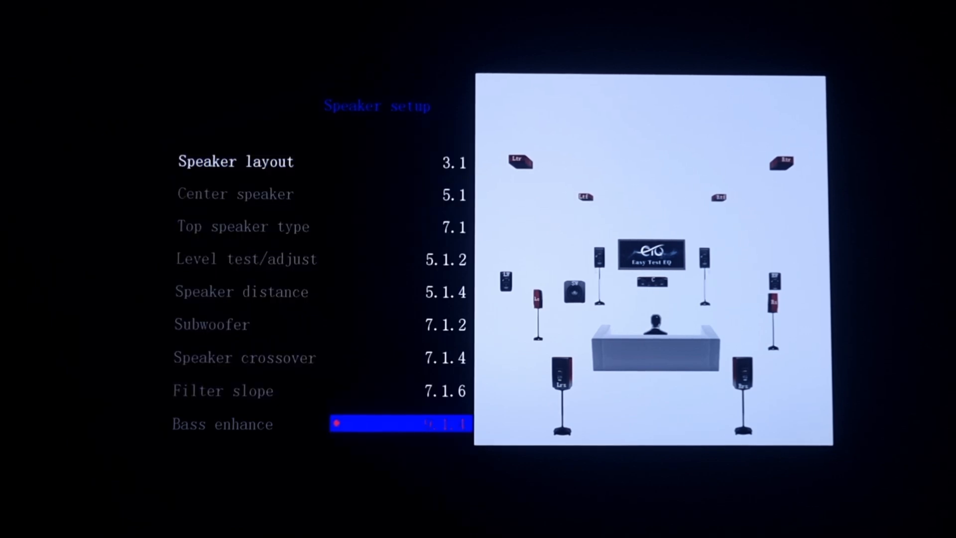
- Preview layouts from 7.1.4 down to 3.1, then select 9.1.4
key(up)
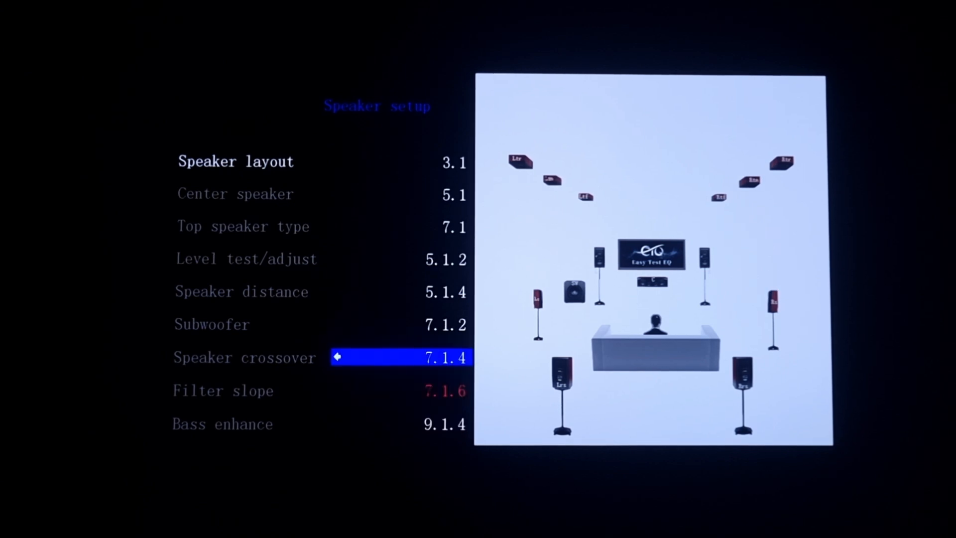
key(up)
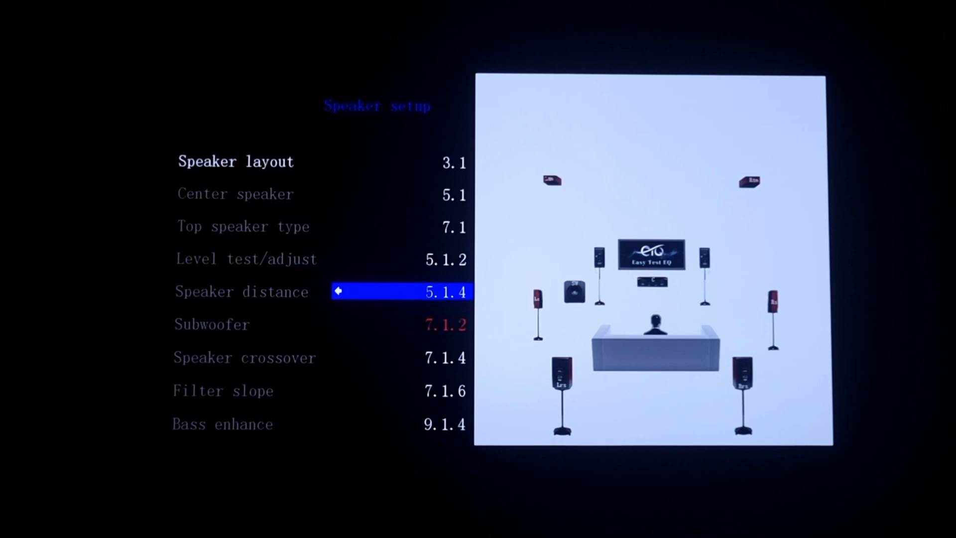
key(up)
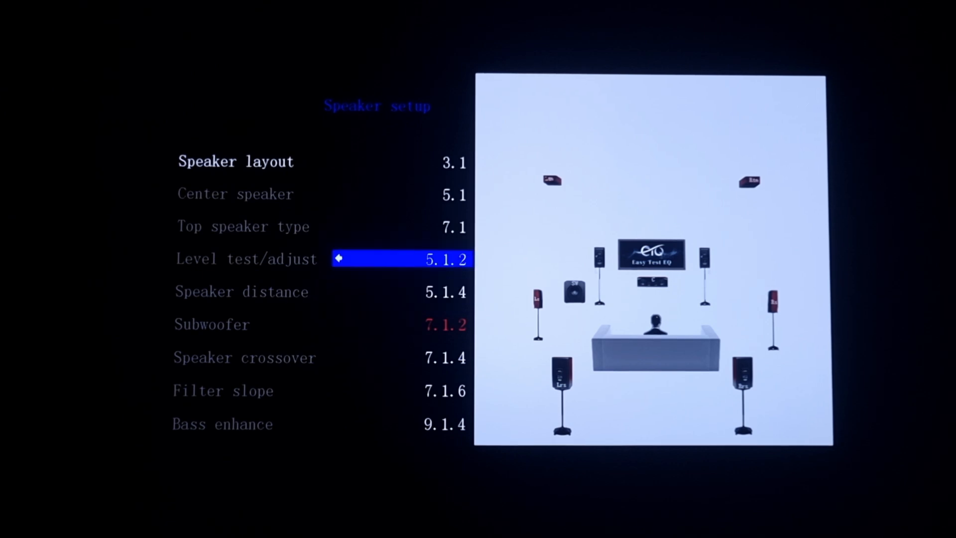
key(up)
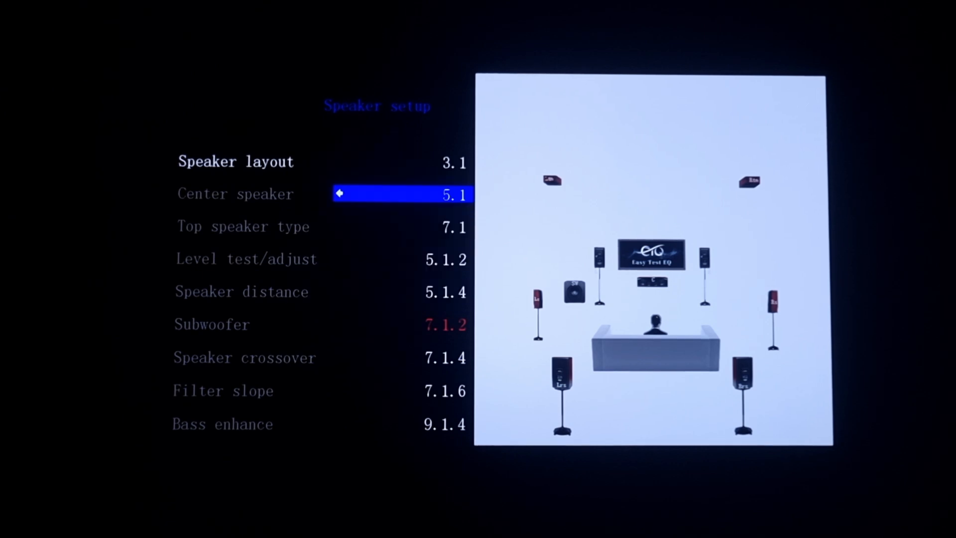
key(up)
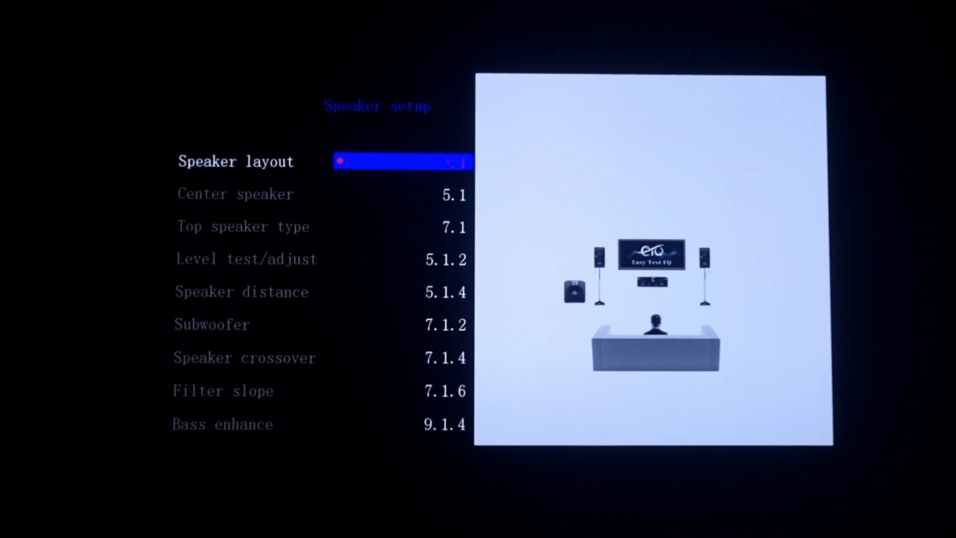
key(Down)
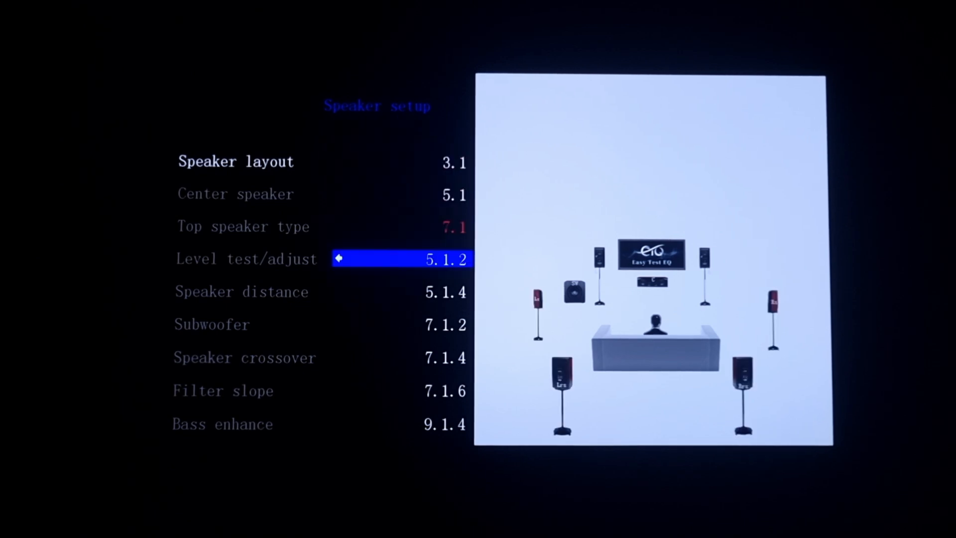
key(down)
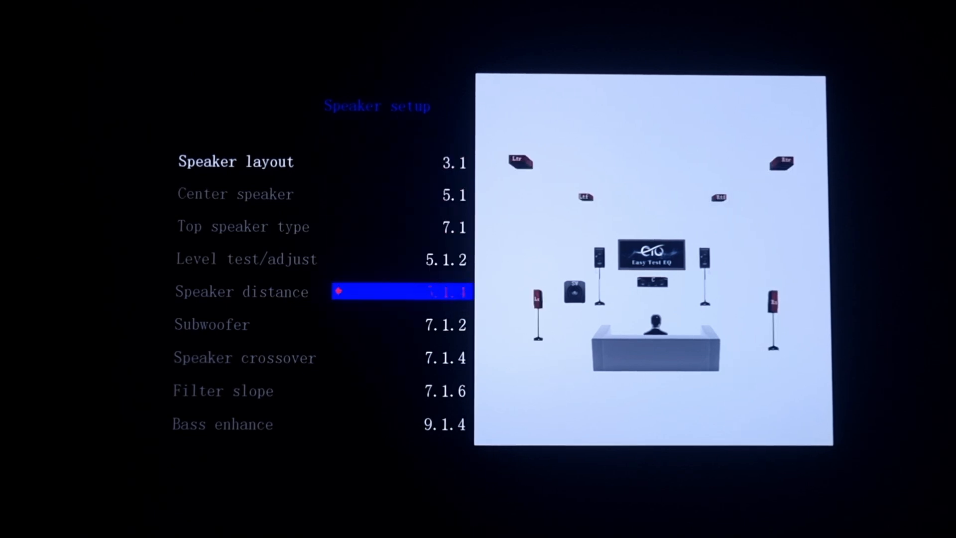
key(down)
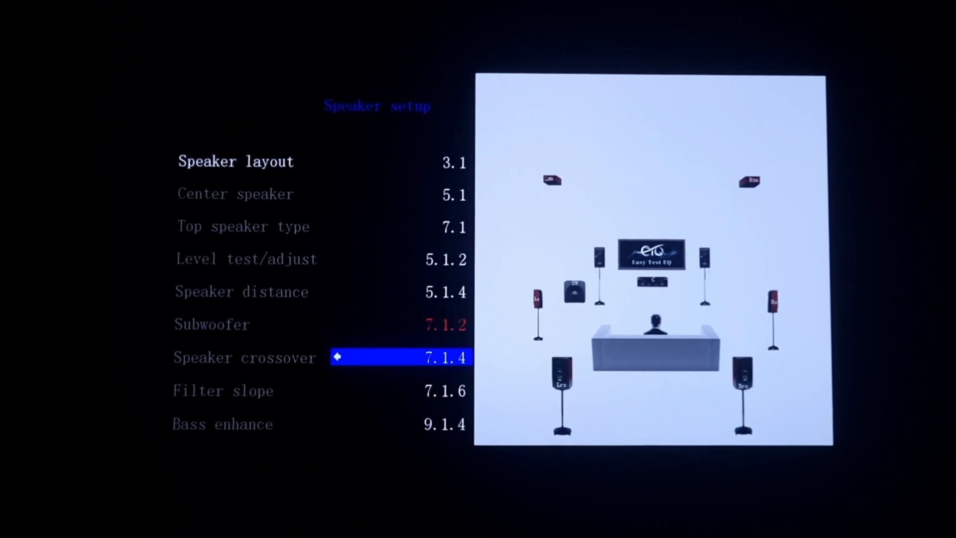
key(Down)
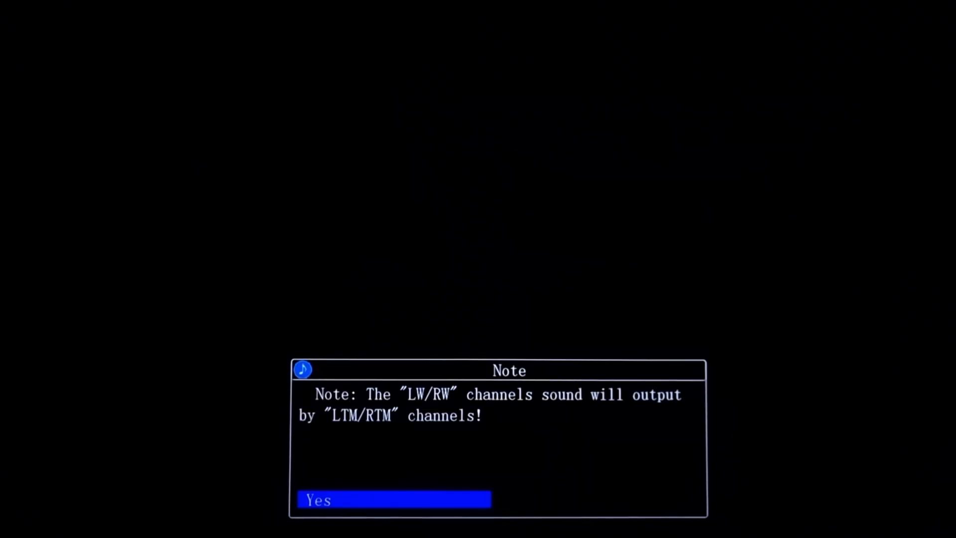
- Accept the LW/RW note and confirm 9.1.4 with center and ceiling top speakers
click(393, 500)
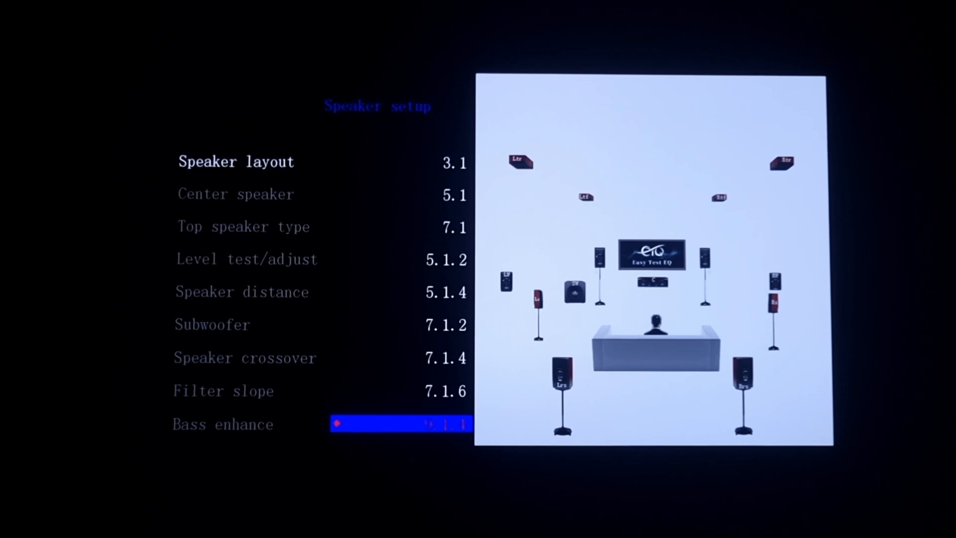
key(up)
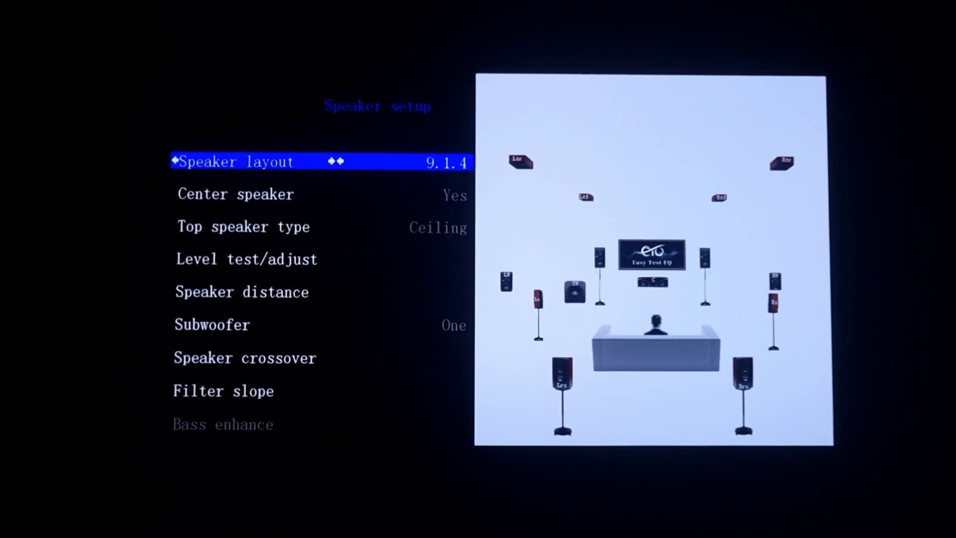
key(Down)
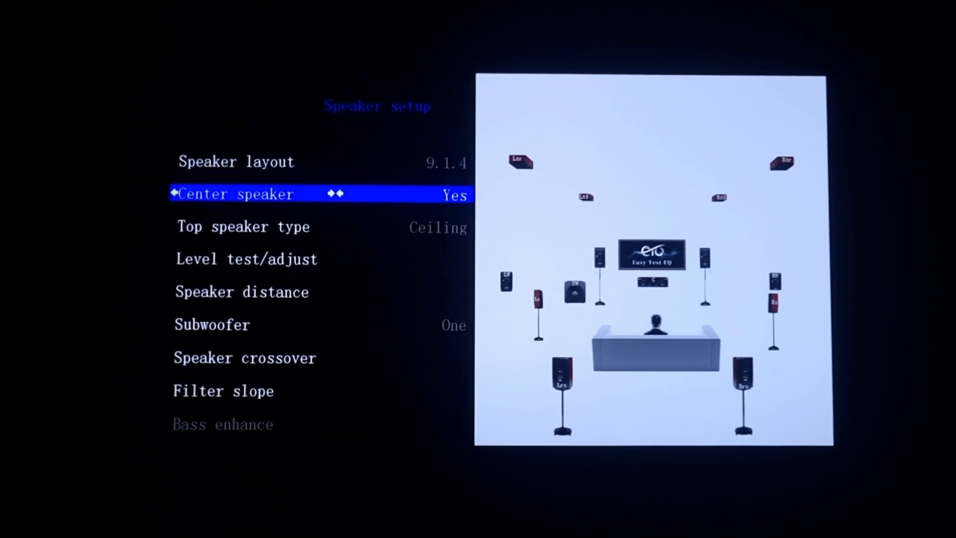
key(down)
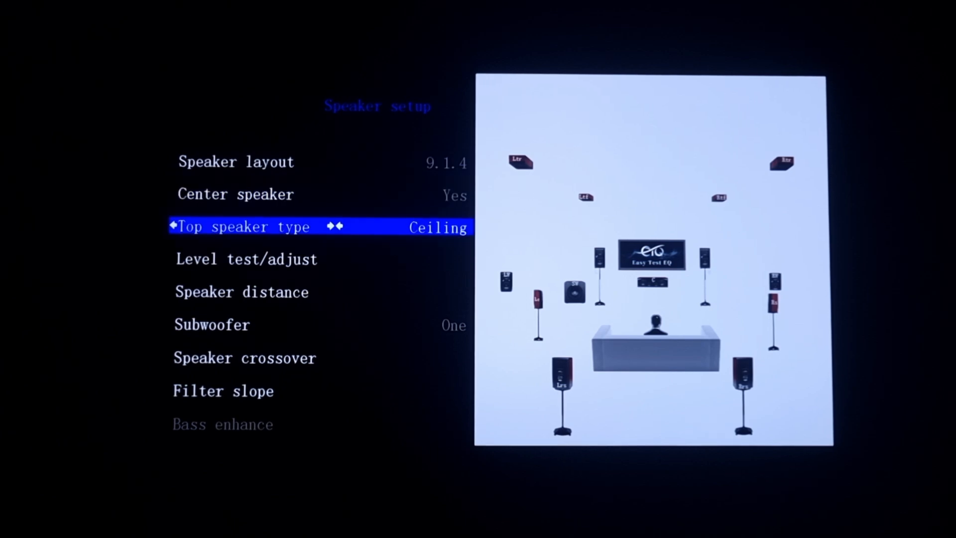
key(Down)
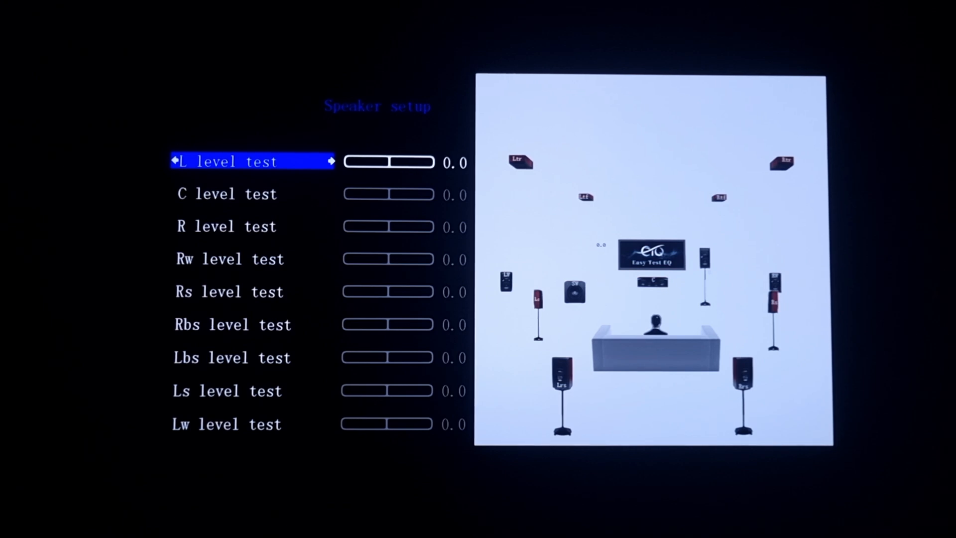
- Review level tests for C, R, Rw, Rs, Rbs, Lbs, Ls and remaining channels, all at 0.0
key(down)
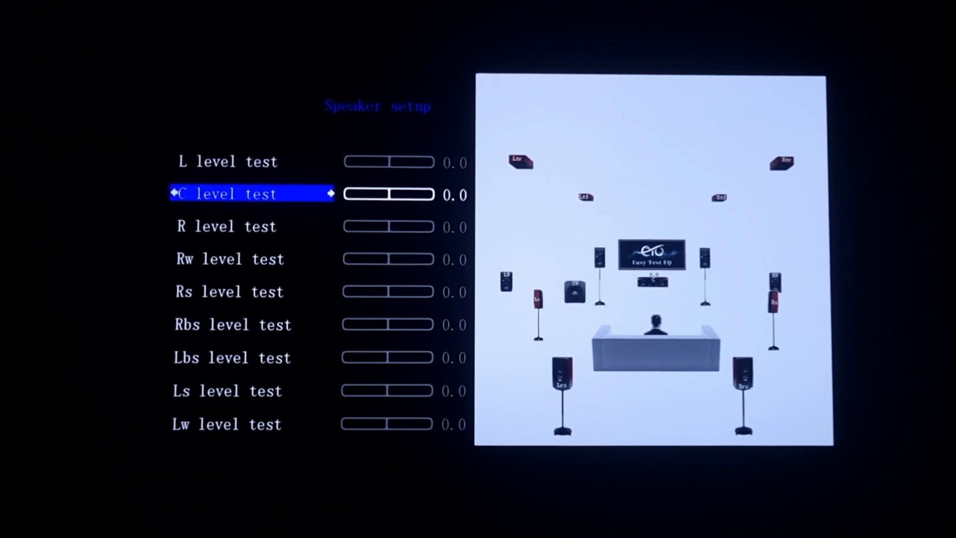
key(down)
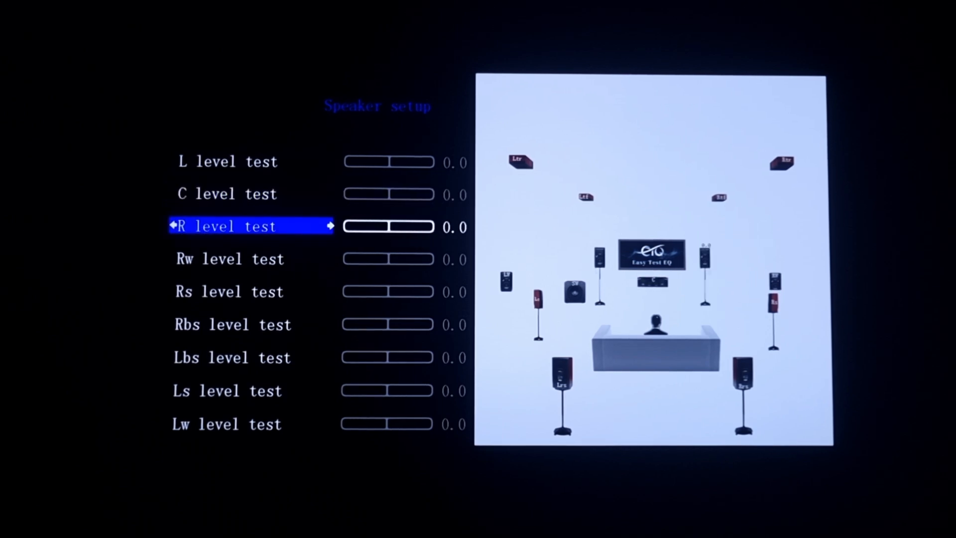
key(down)
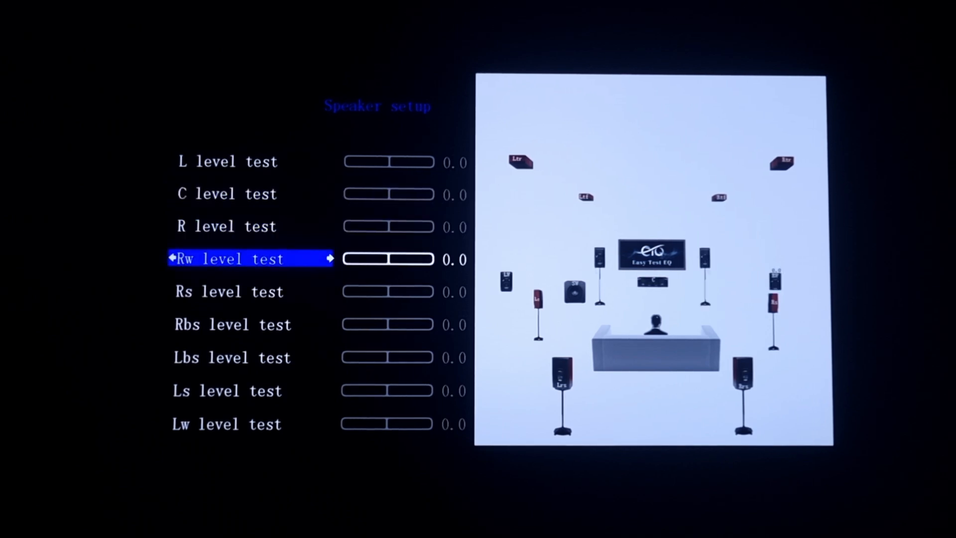
key(down)
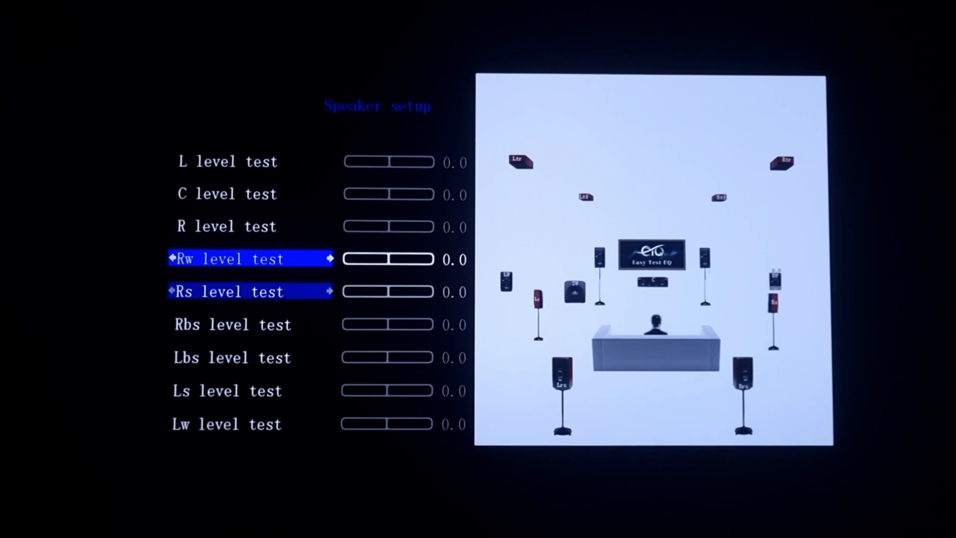
key(Down)
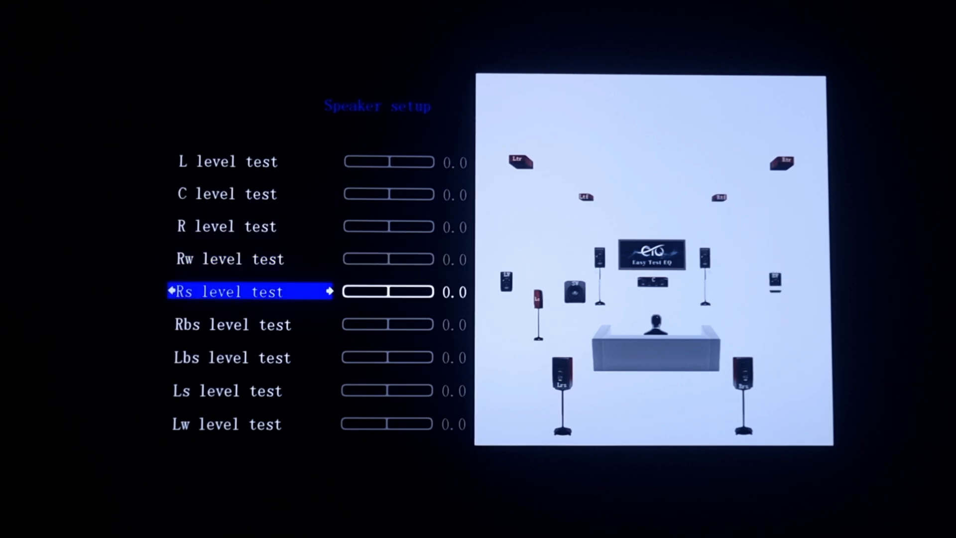
key(down)
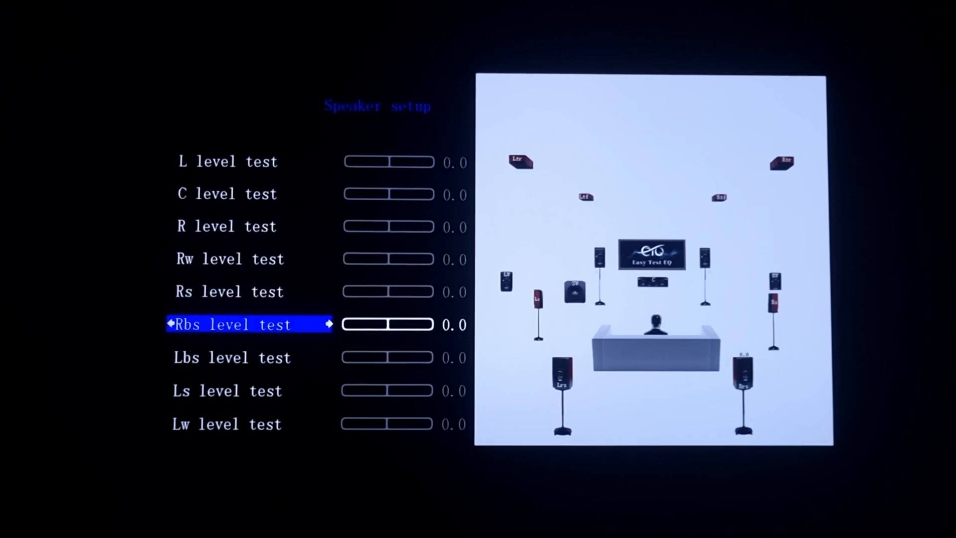
key(Down)
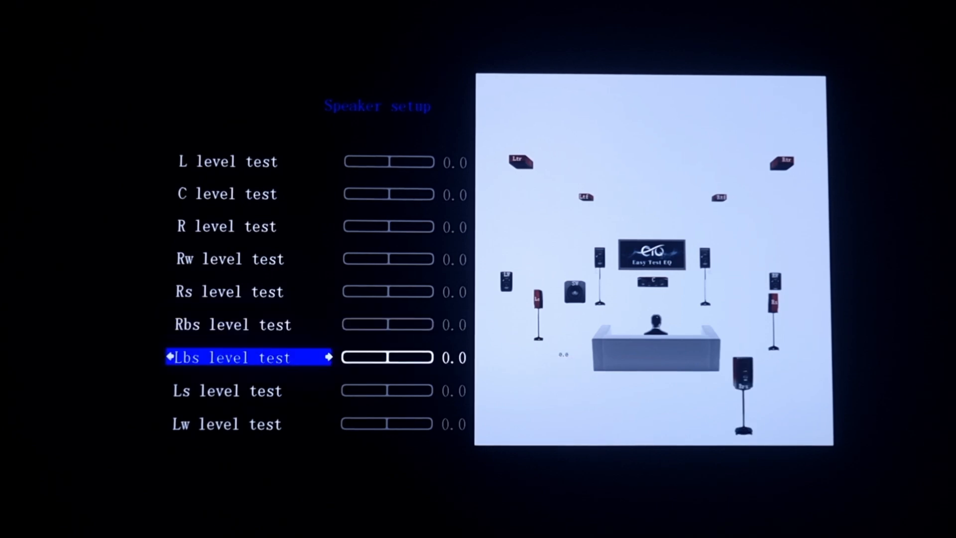
key(down)
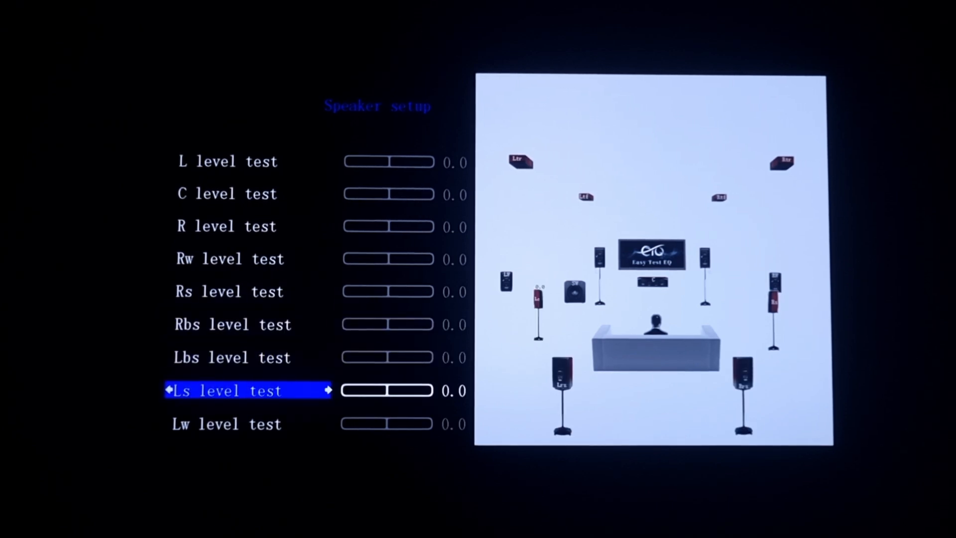
key(Down)
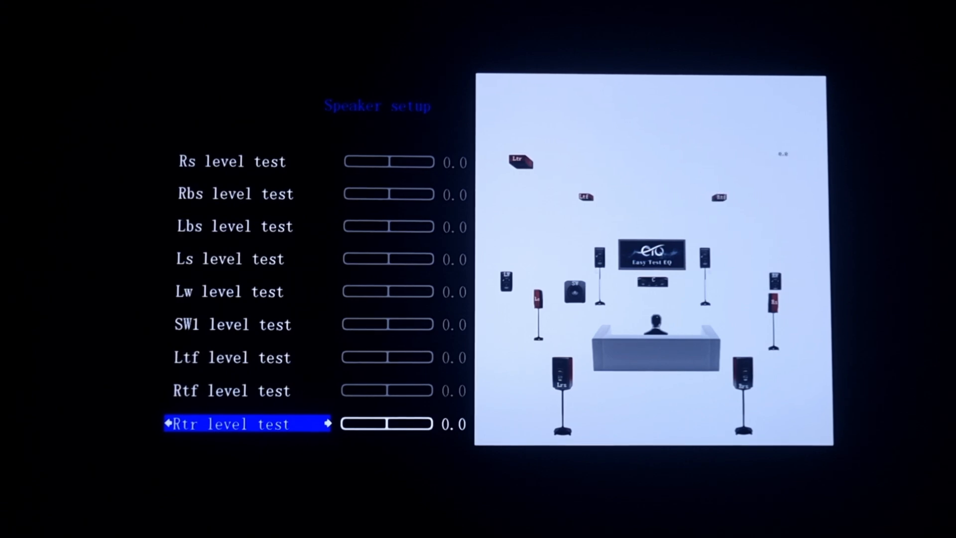
key(Down)
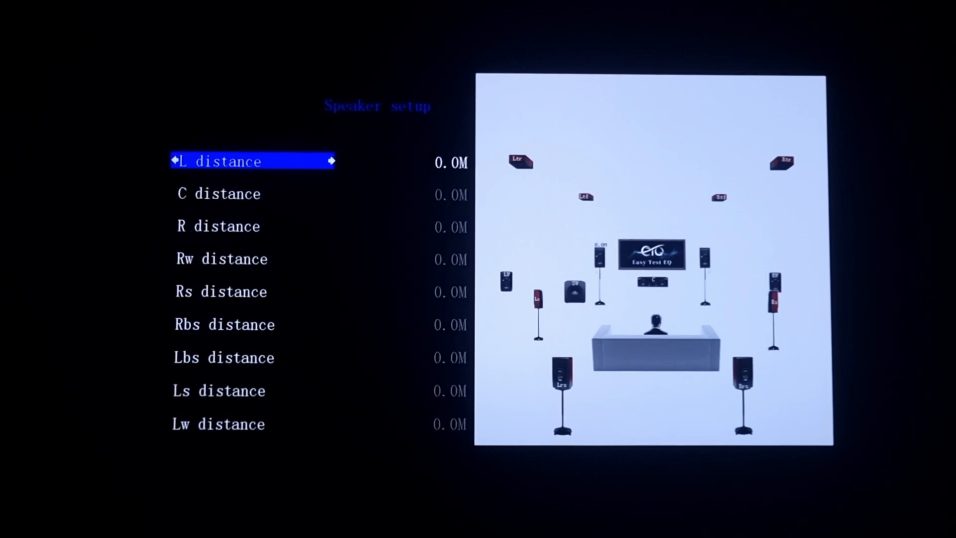
- Review each speaker distance from C through SW1 to Rtr, all left at 0.0 M
key(Down)
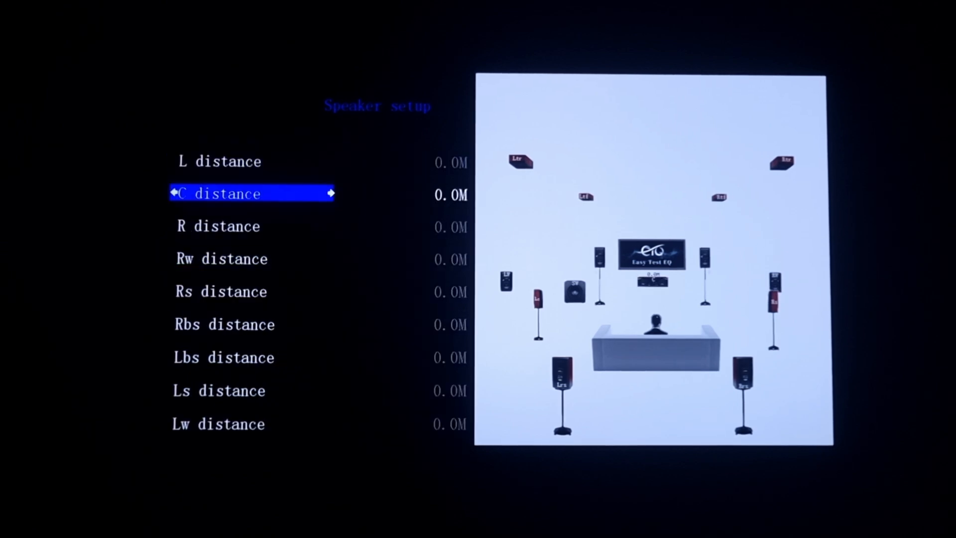
key(down)
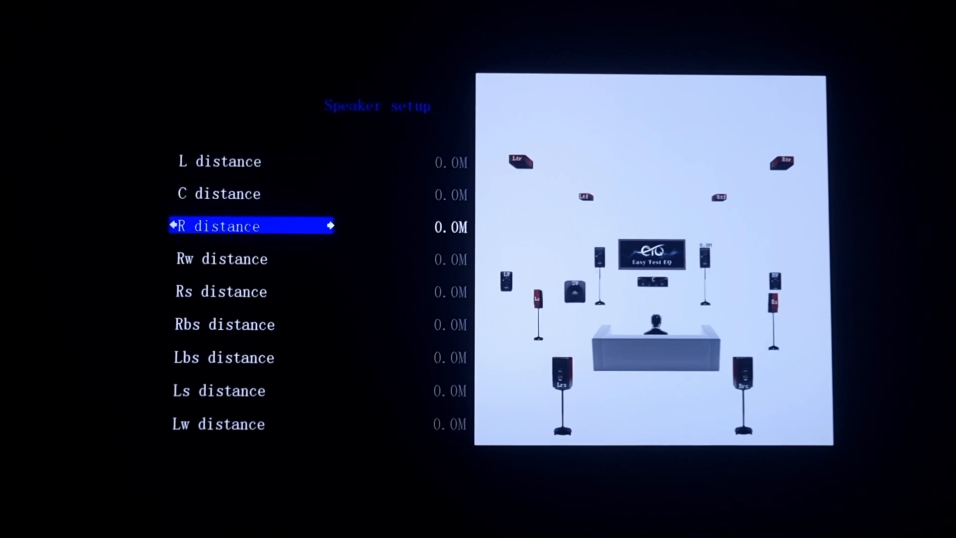
key(down)
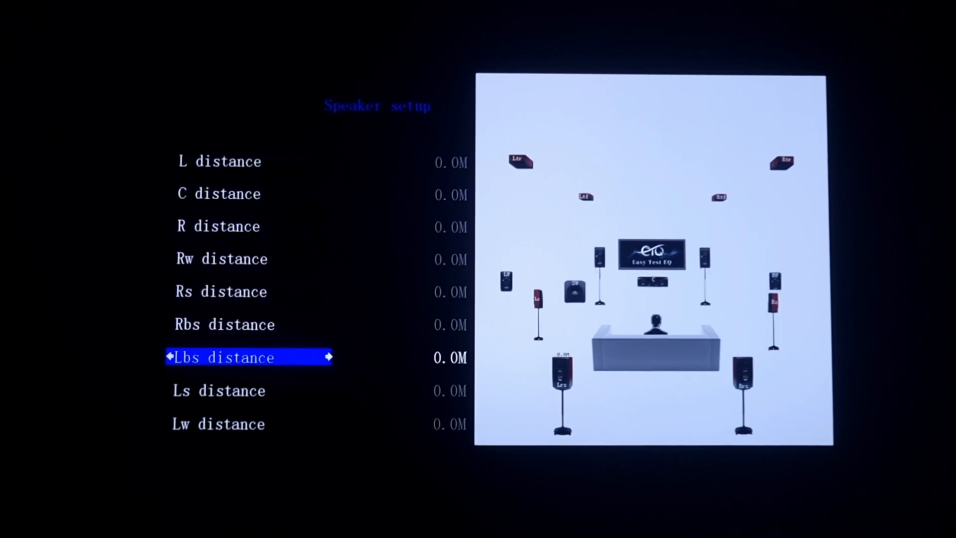
key(Down)
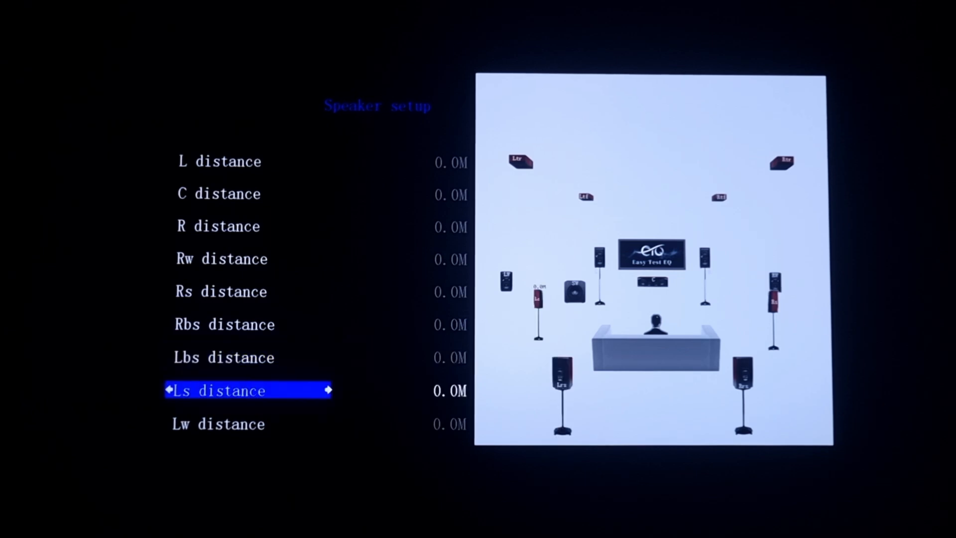
key(Down)
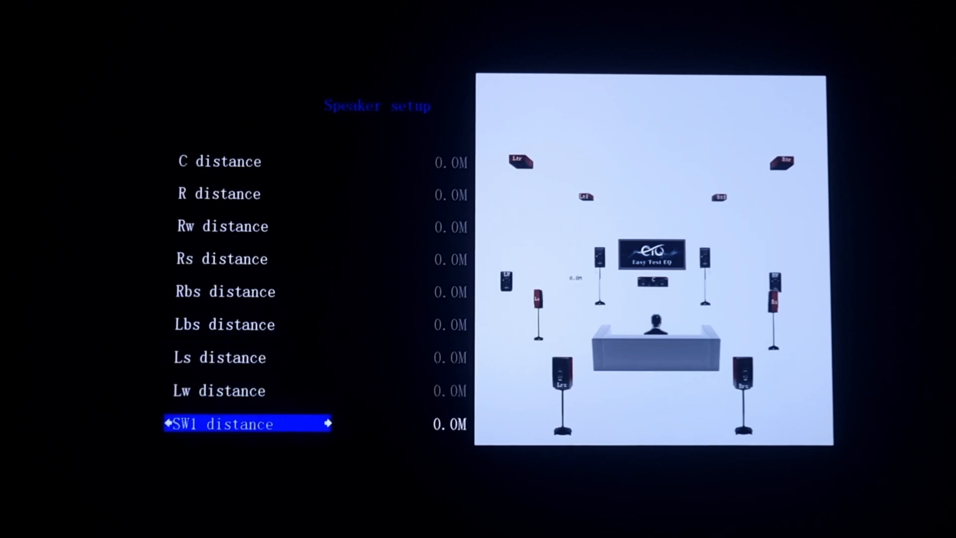
scroll(down, 3)
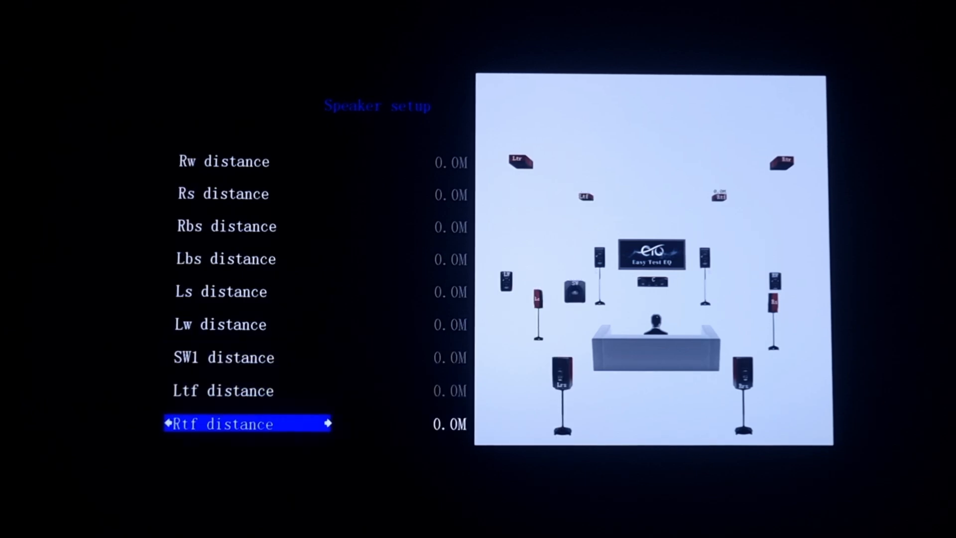
key(Down)
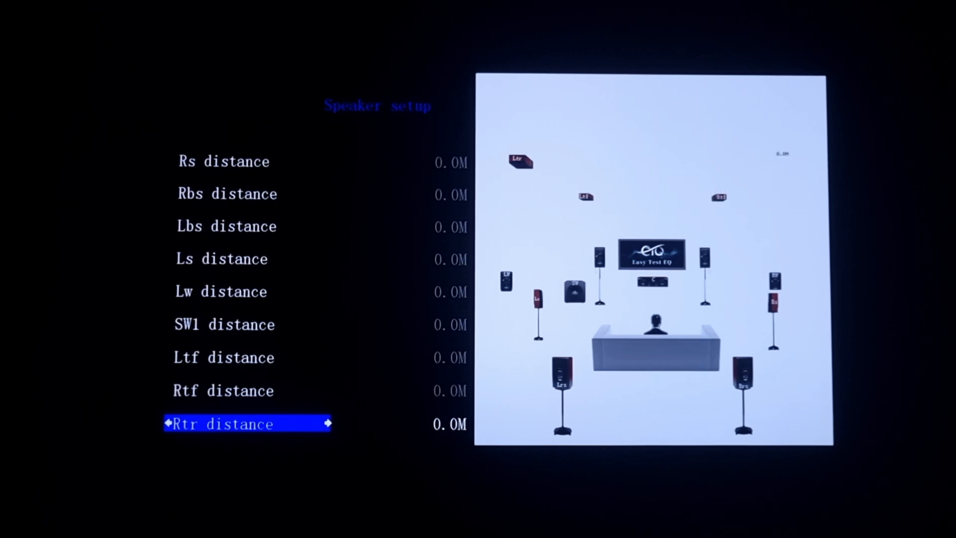
key(Down)
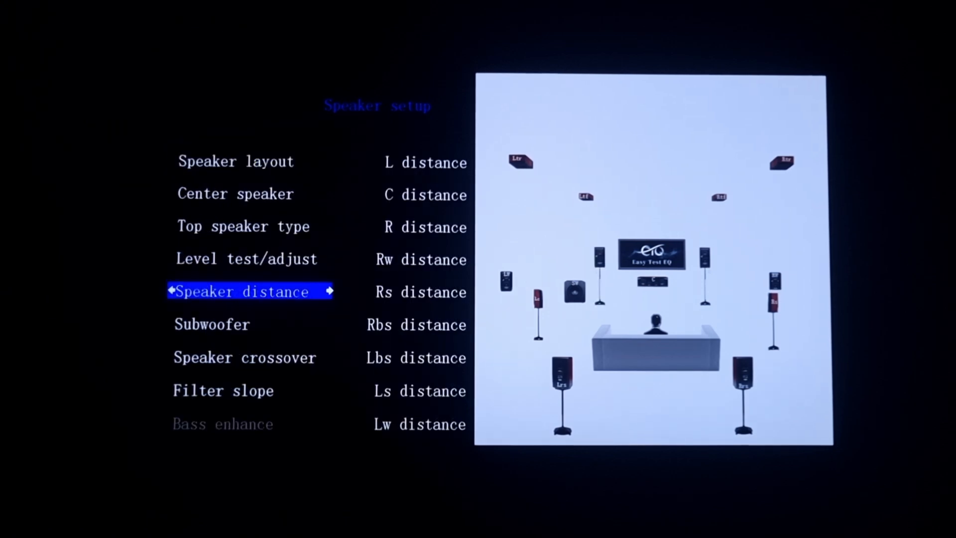
- Review the subwoofer count choices and keep it at One
key(down)
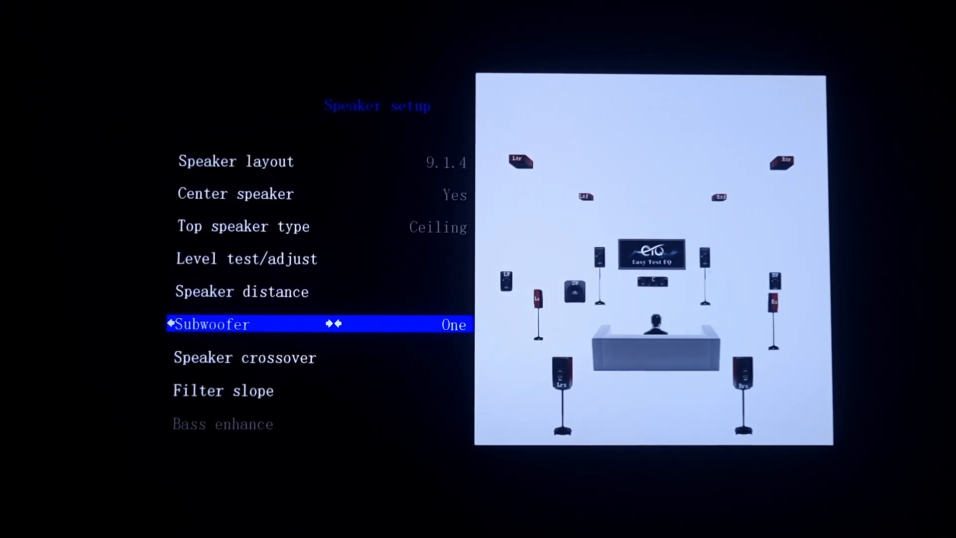
key(up)
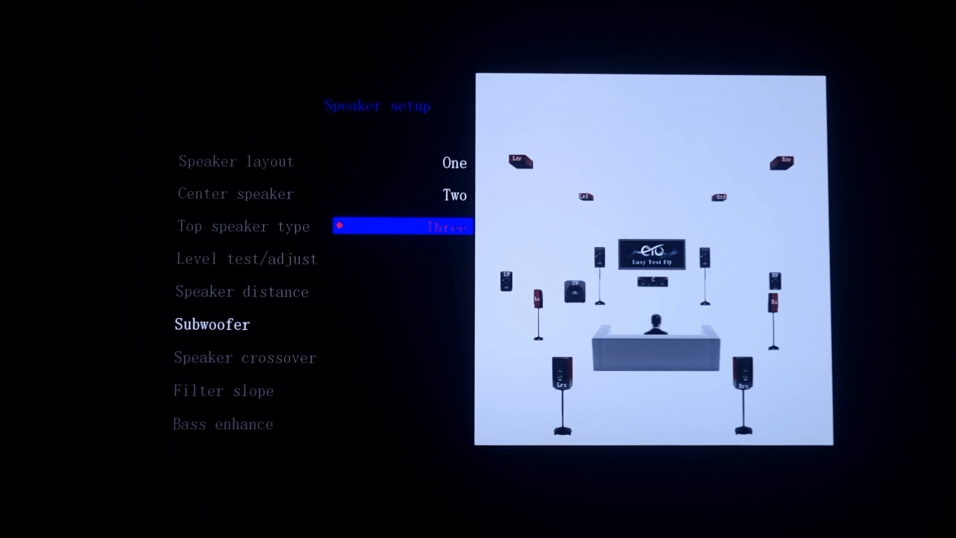
key(up)
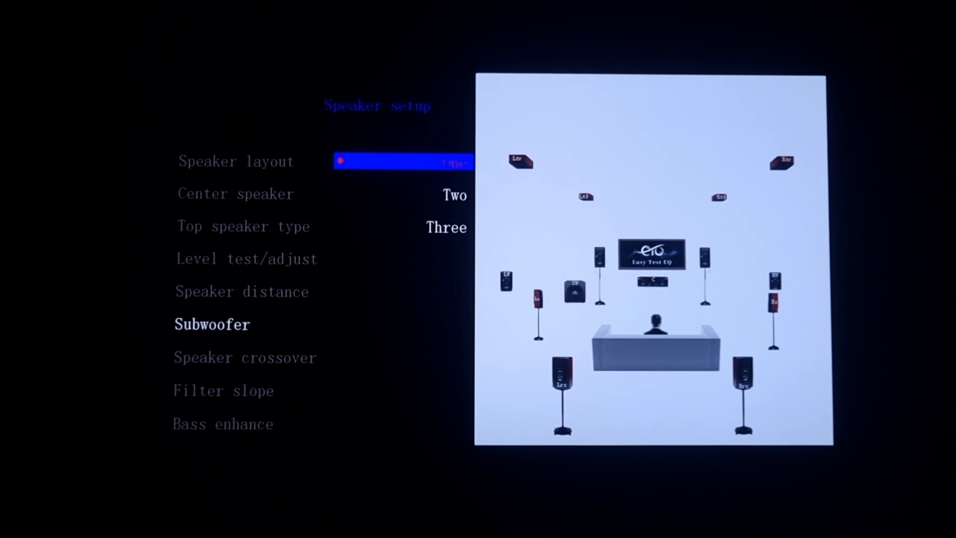
key(down)
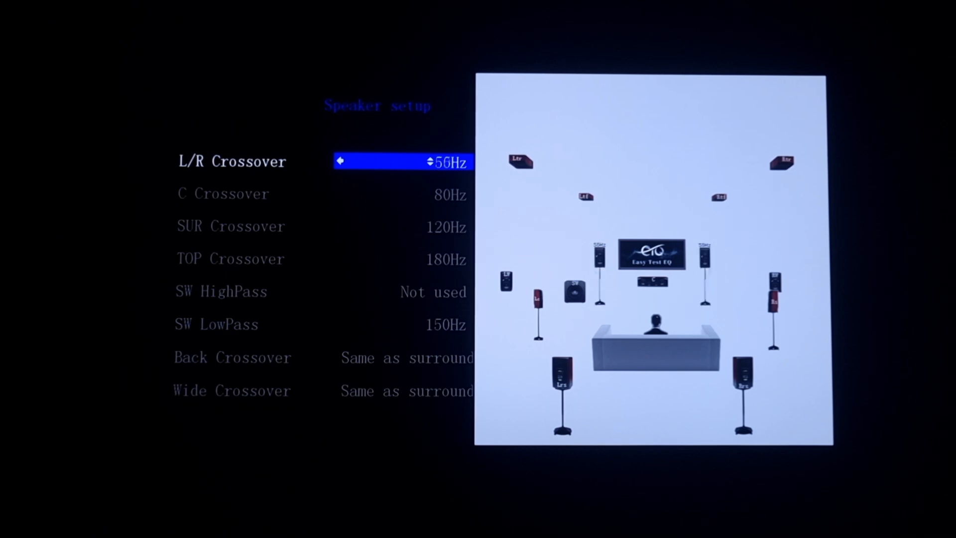
- Adjust L/R, centre, surround and top crossovers from 50/80/120/180Hz to 80Hz each
click(434, 162)
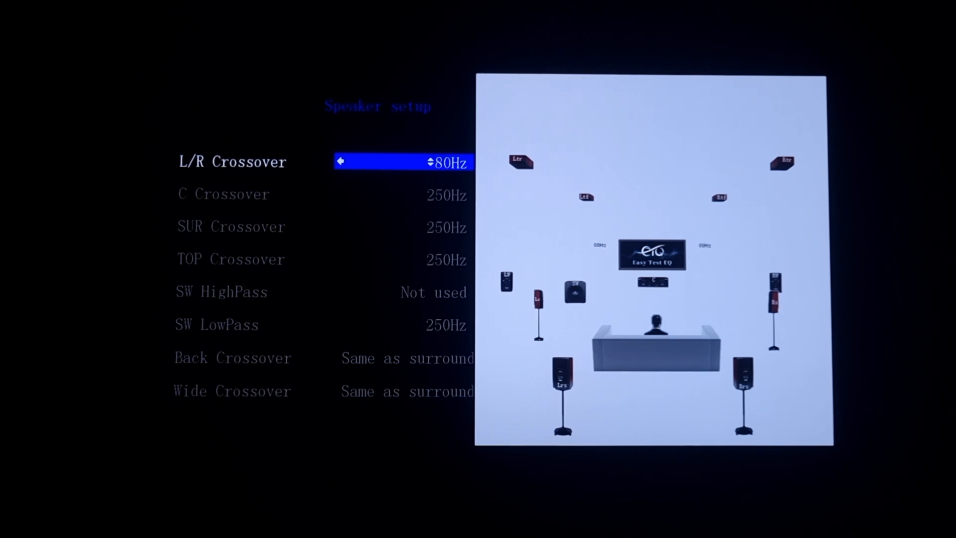
key(down)
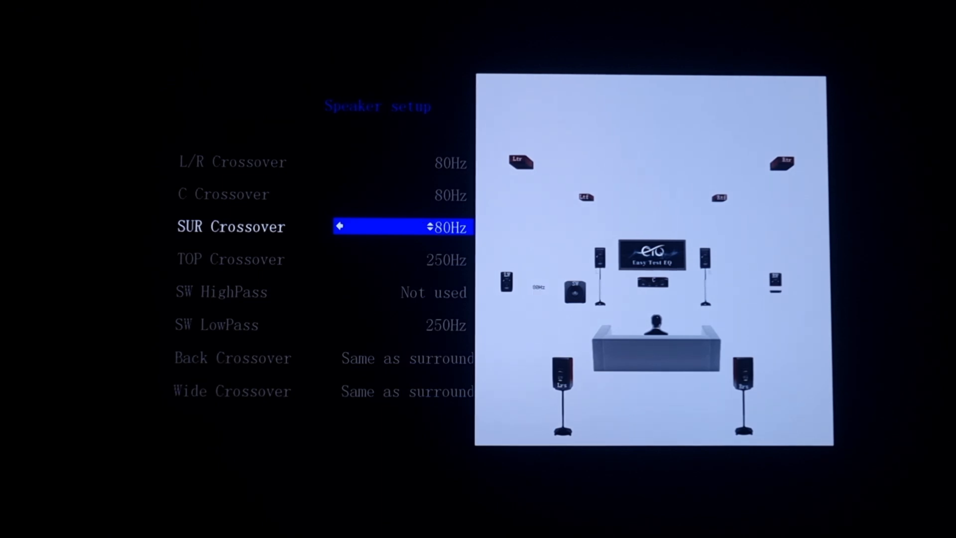
key(down)
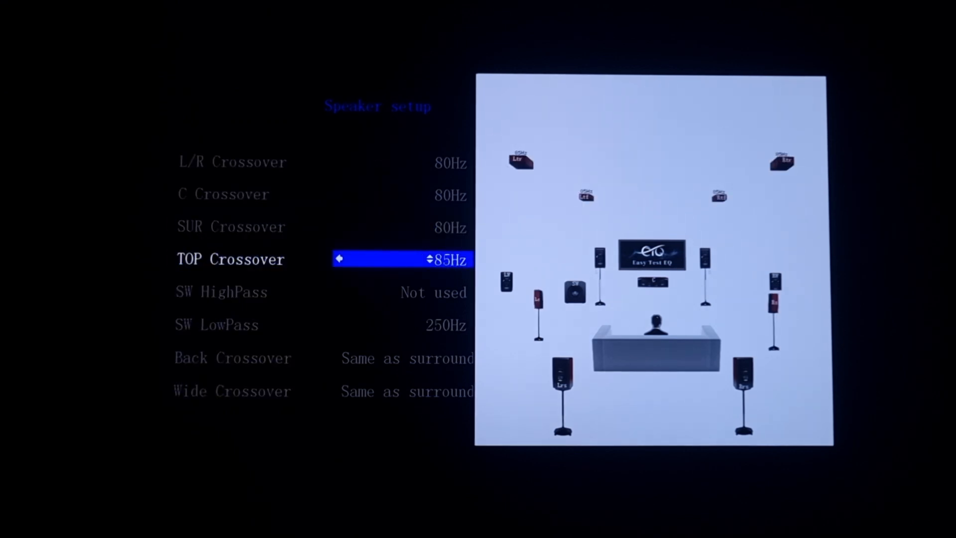
key(down)
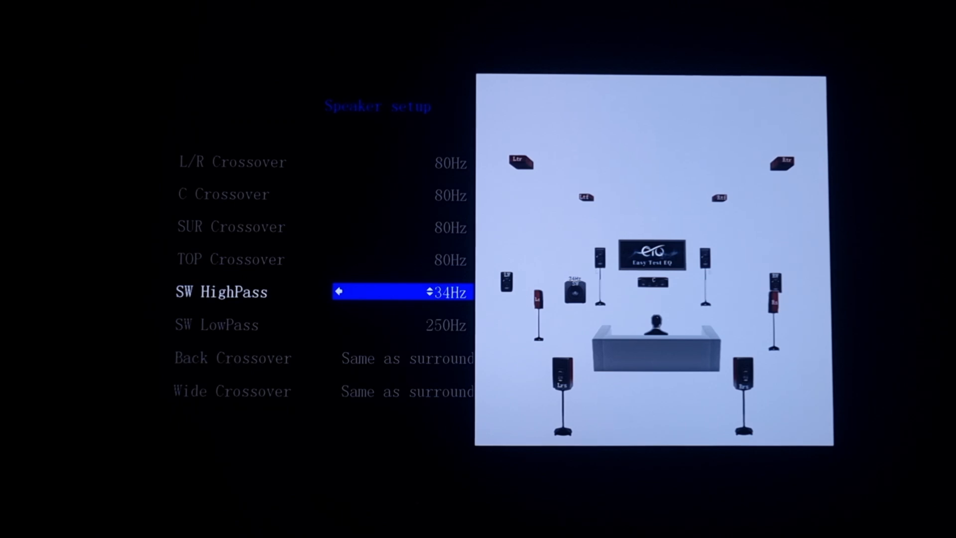
- Set SW high-pass to Not used, low-pass to 120Hz, back crossover 80Hz, and adjust wide crossover
click(434, 293)
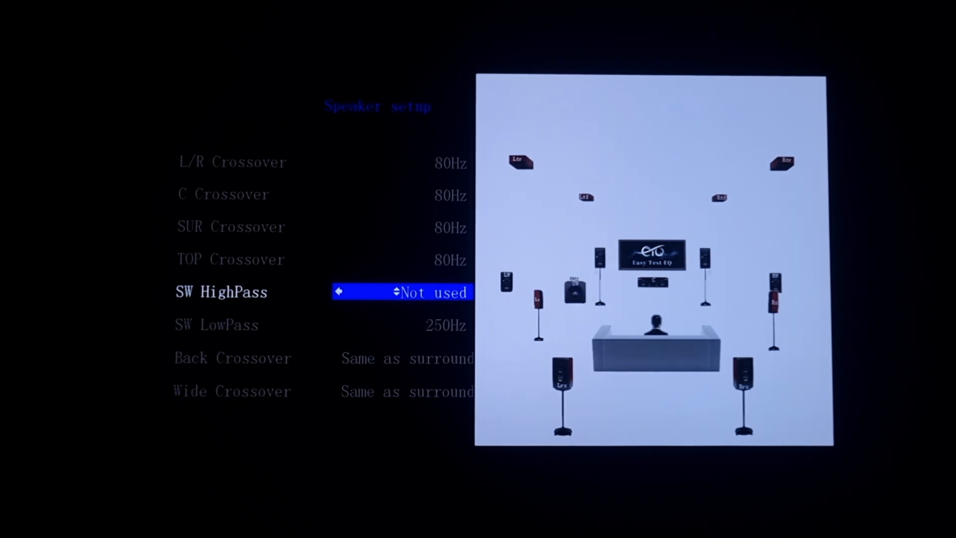
key(down)
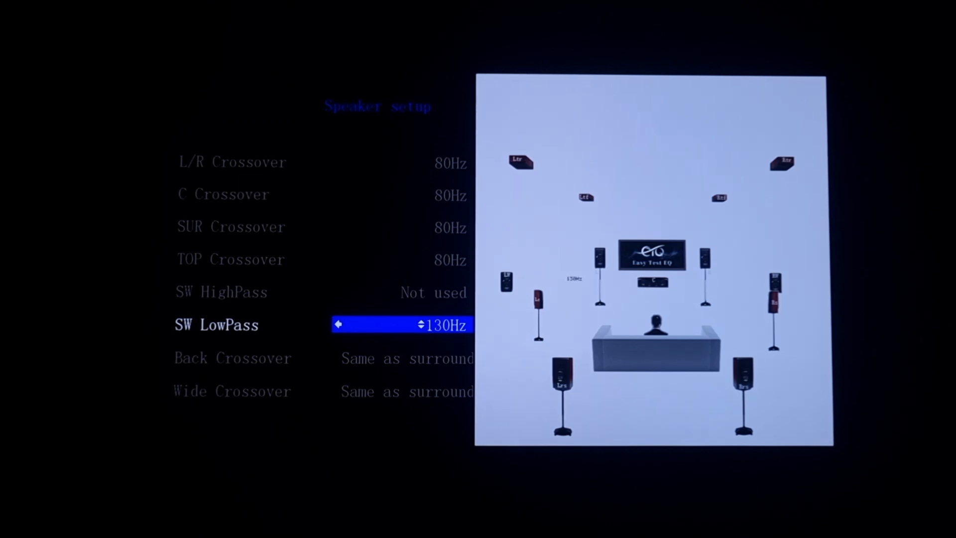
key(Down)
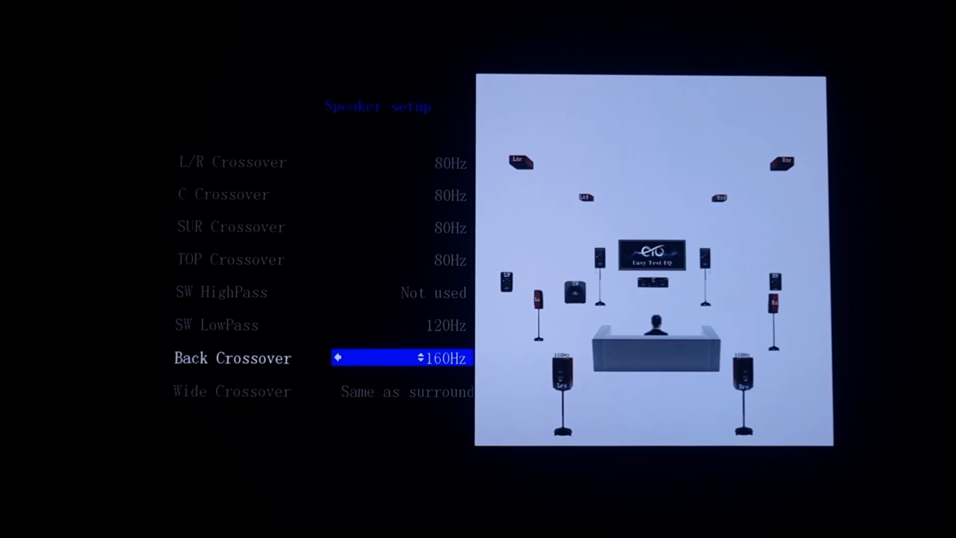
key(Down)
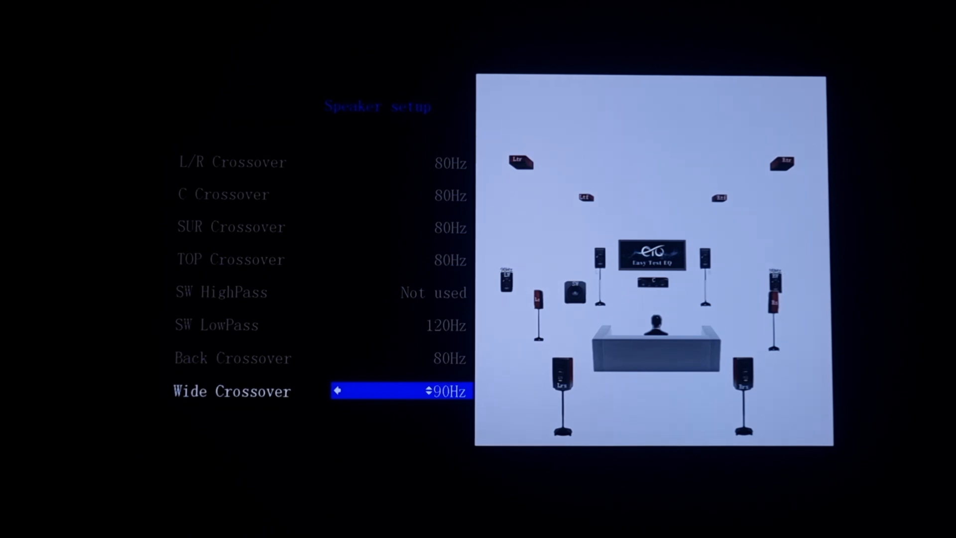
key(Down)
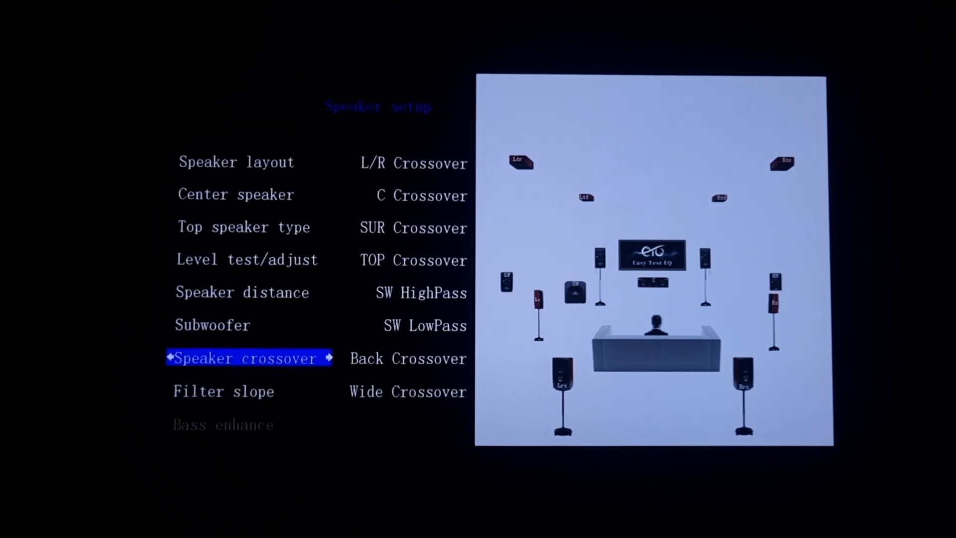
- Review the filter slope settings, leaving every slope at 12dB
key(down)
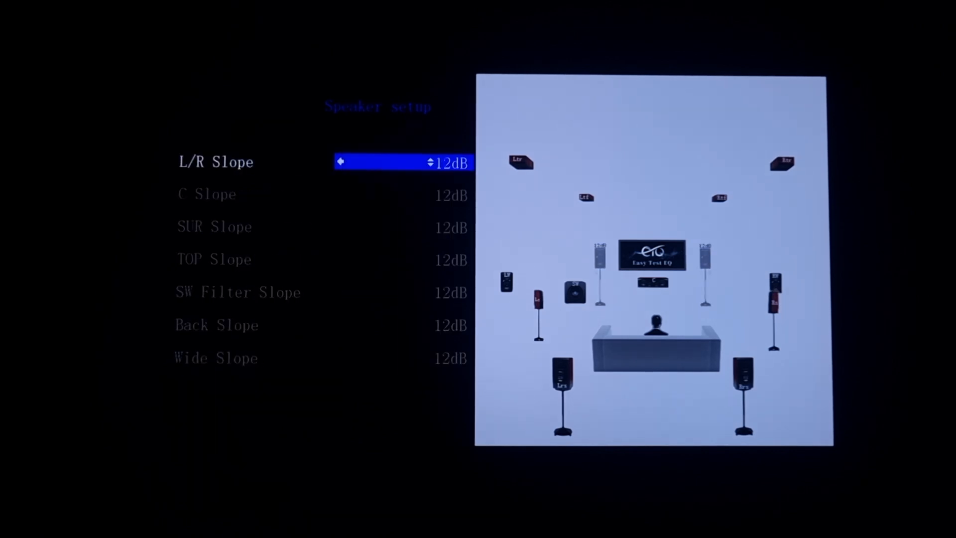
click(434, 160)
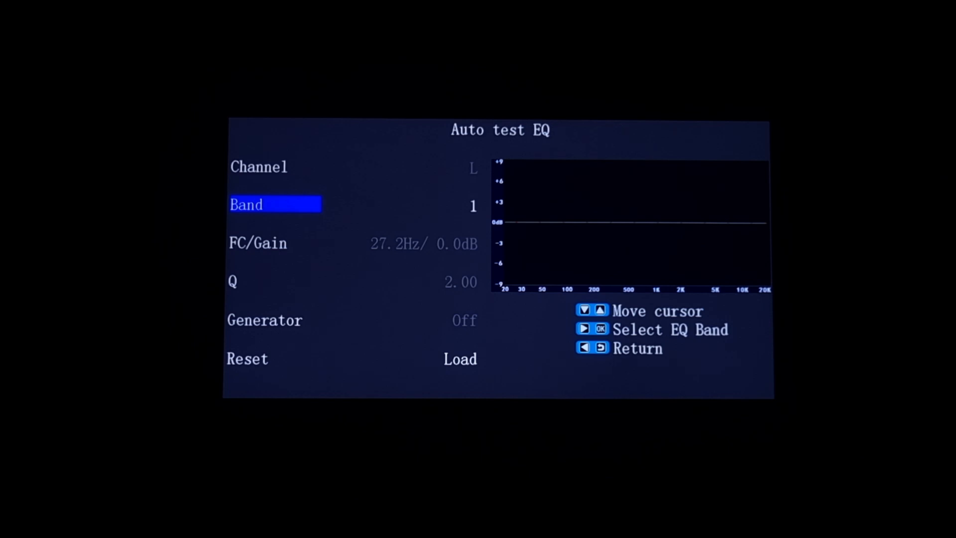
- Raise channel L band 1 from 27.2Hz/0.0dB to 40.8Hz with 12.0dB gain
key(Down)
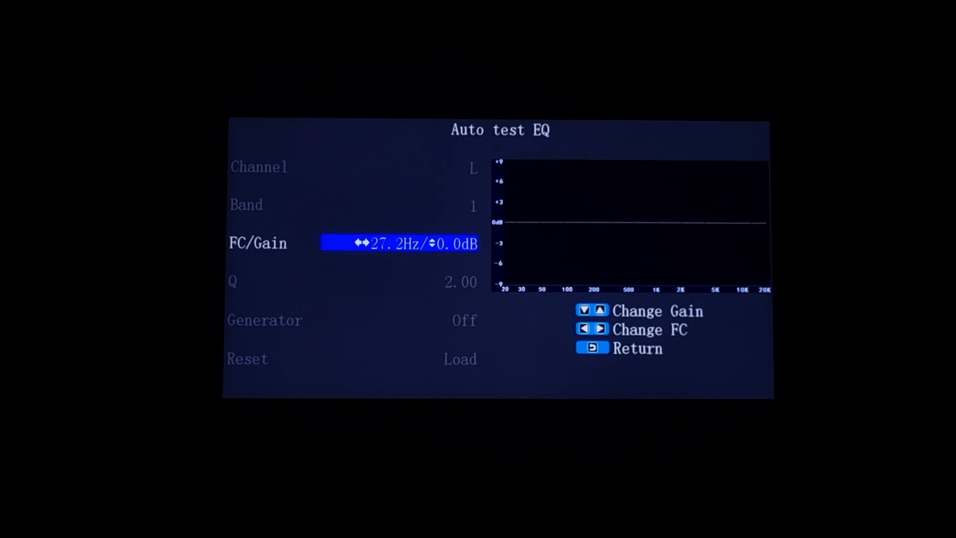
click(600, 329)
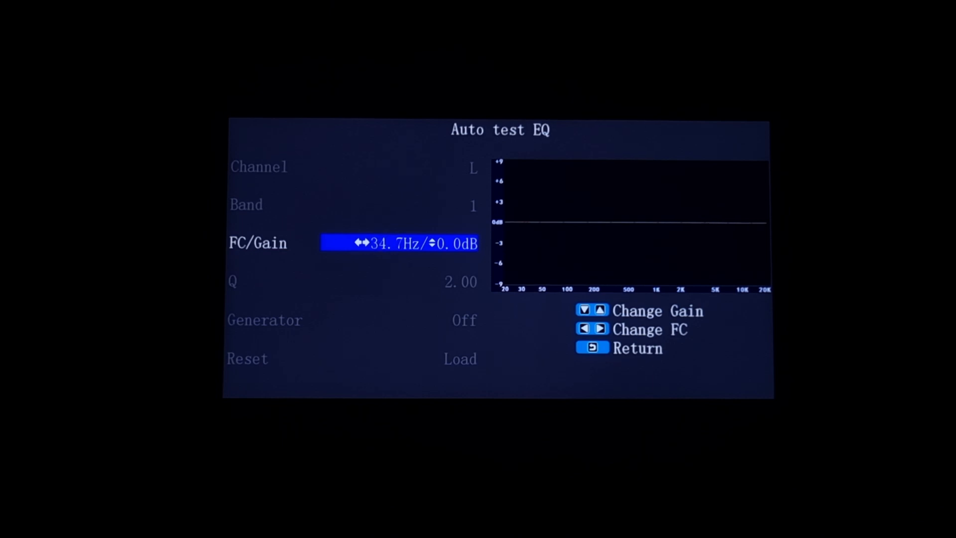
click(600, 328)
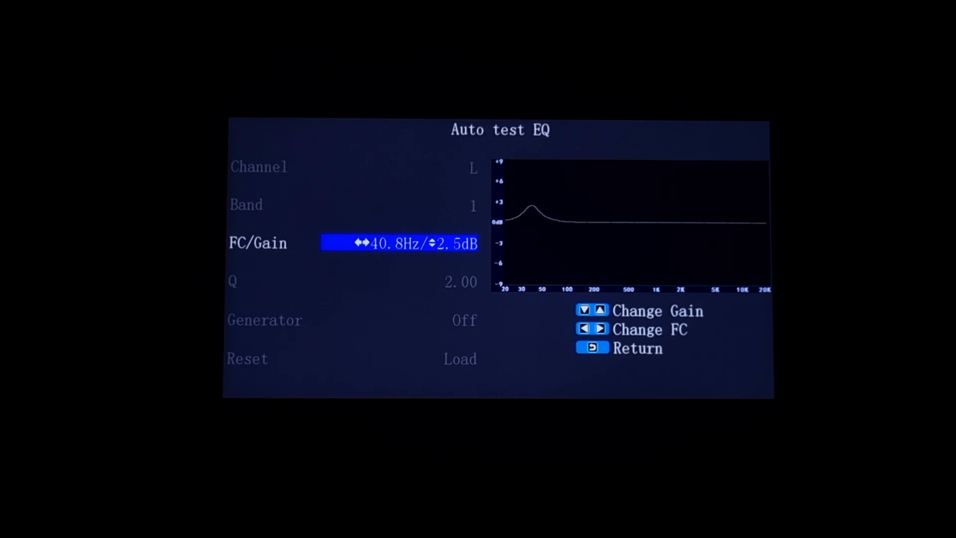
click(600, 311)
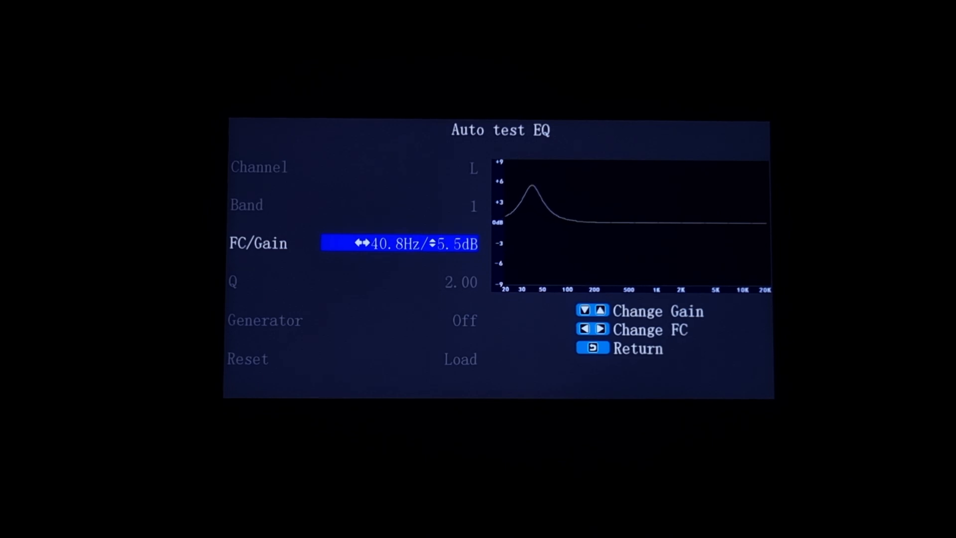
click(601, 310)
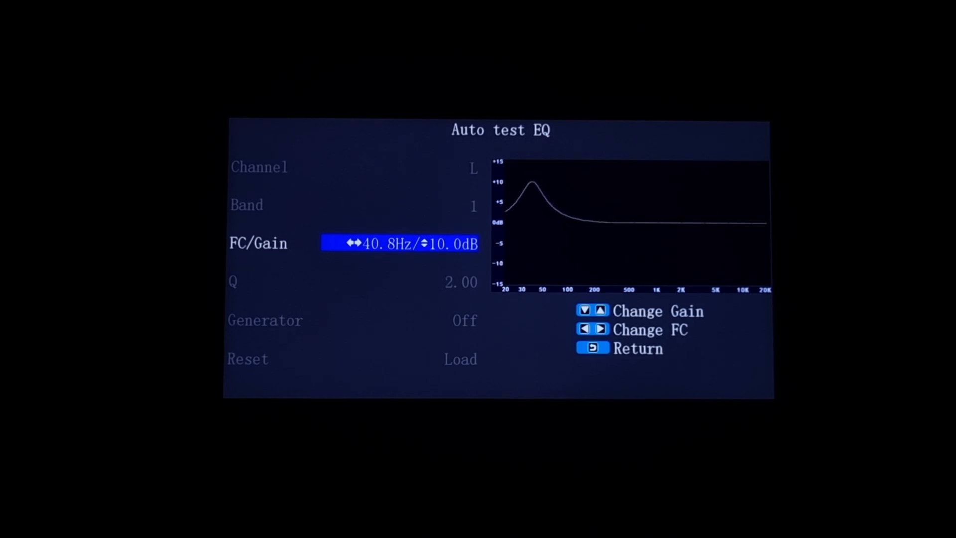
click(601, 310)
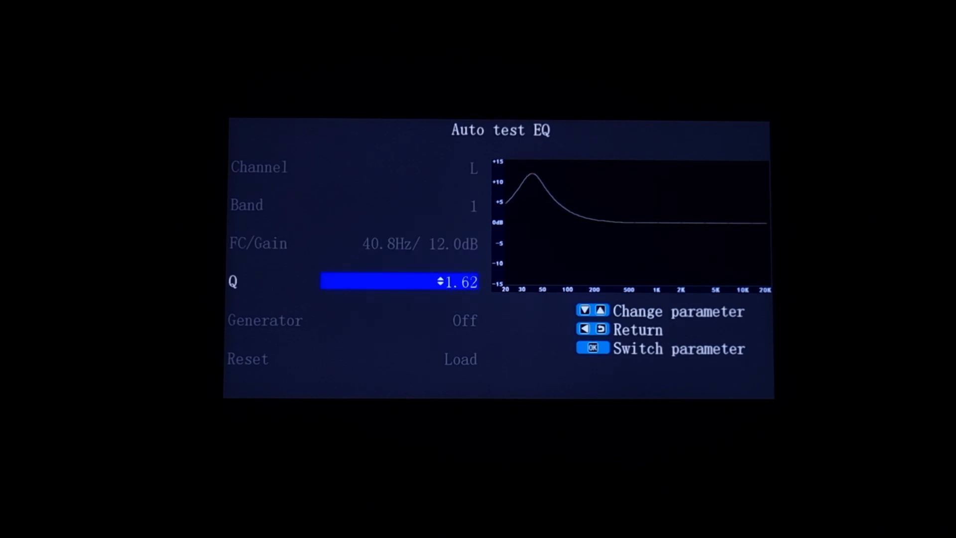
- Raise the left channel's band 1 Q to 24.00 and turn on the Sine -20dB generator
key(down)
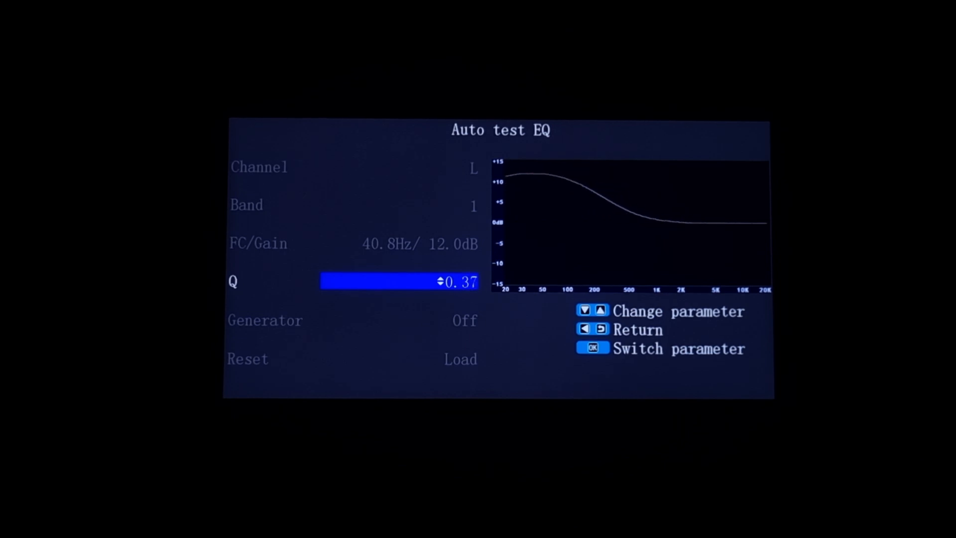
key(Up)
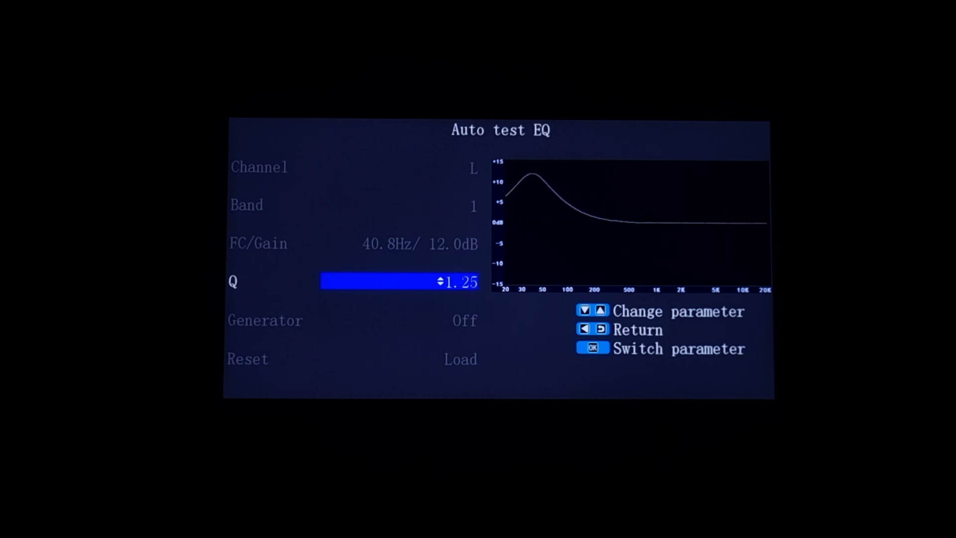
key(up)
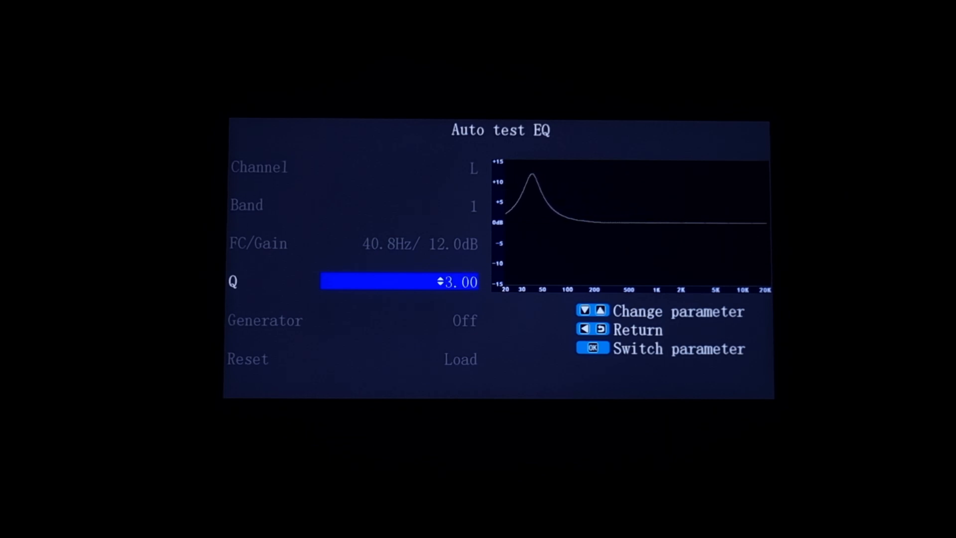
key(up)
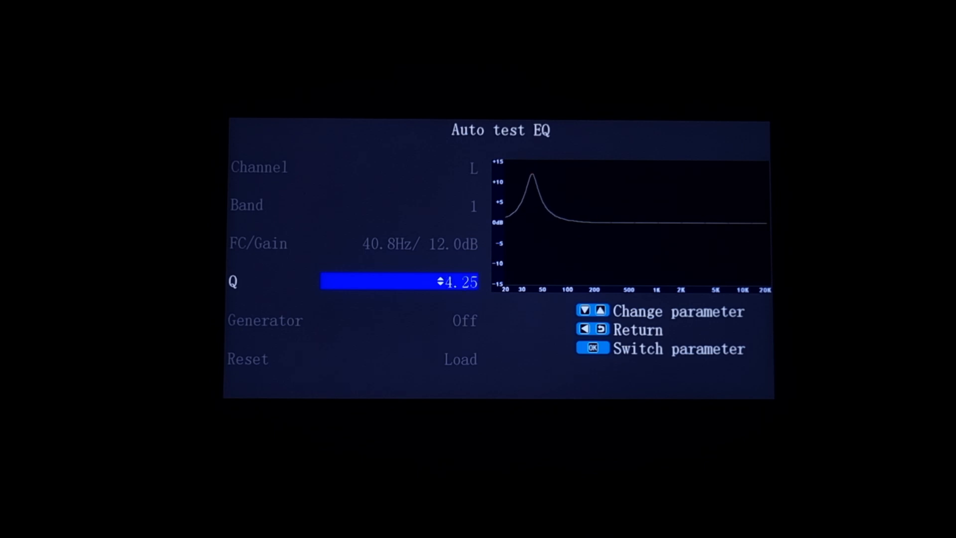
key(up)
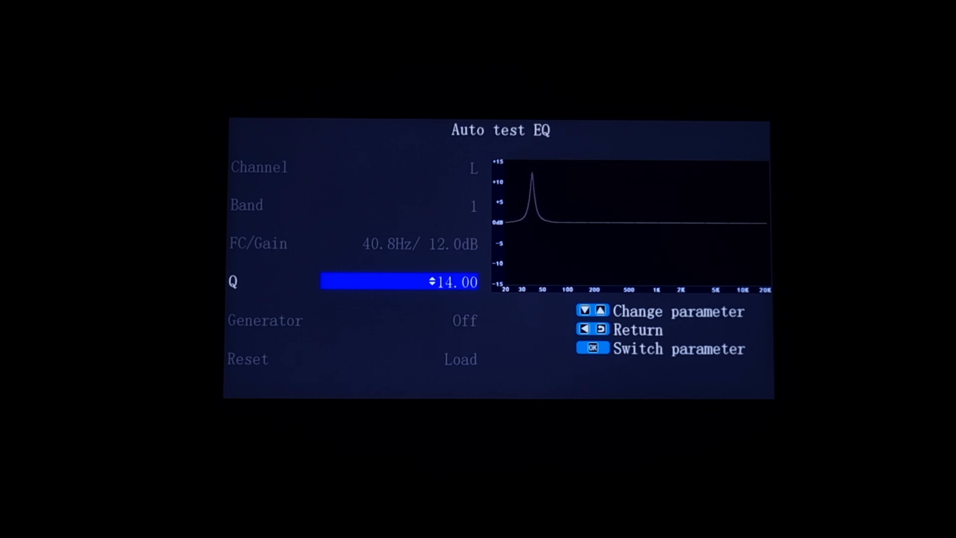
click(600, 311)
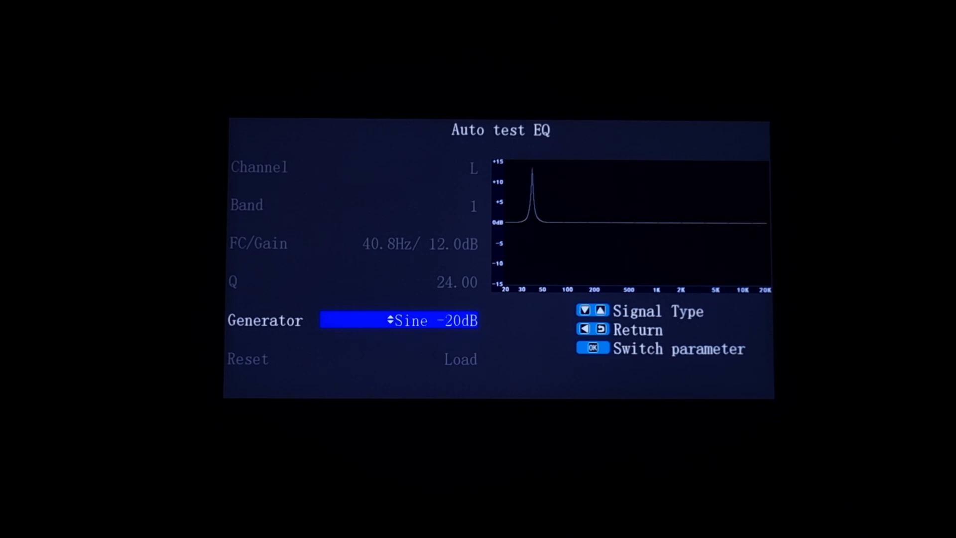
- Step band 1's centre frequency steadily upward through the audio range
key(up)
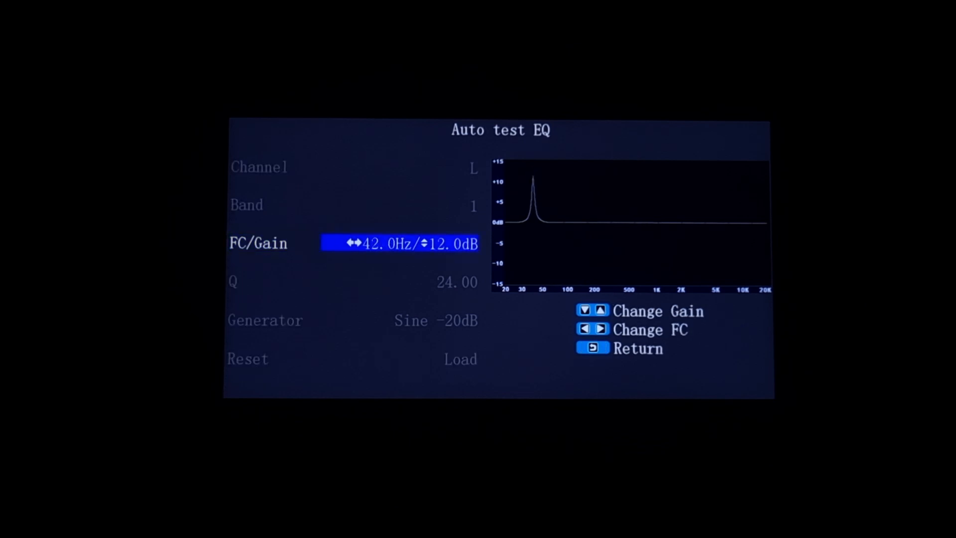
click(600, 328)
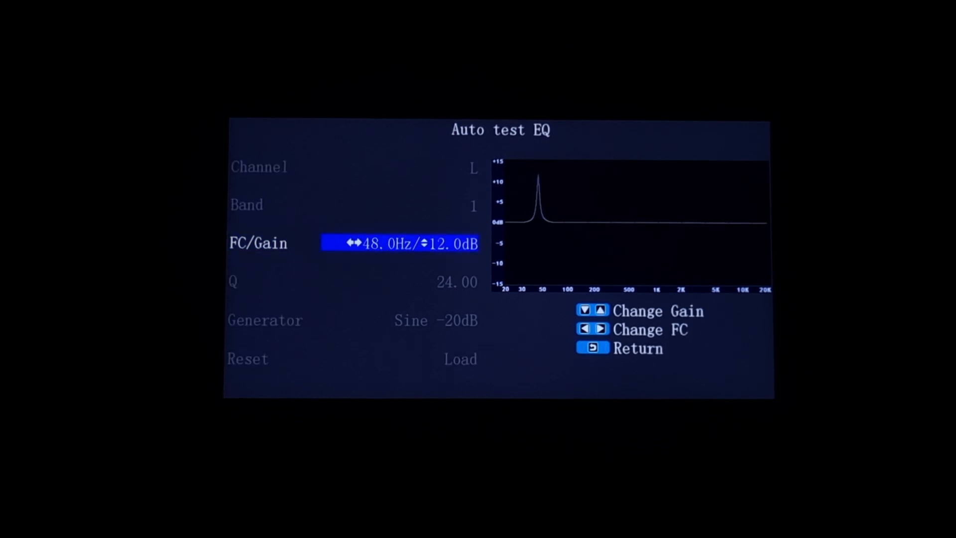
click(601, 329)
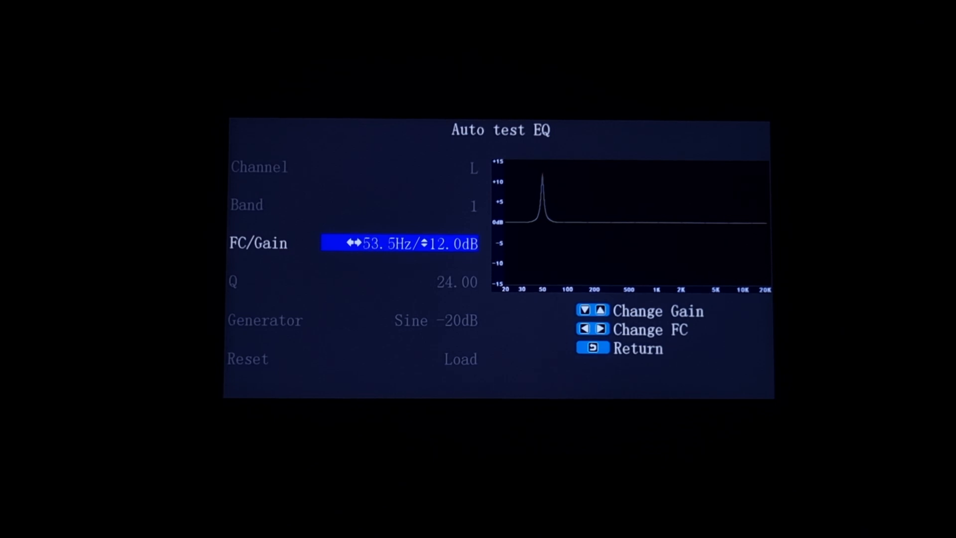
click(601, 328)
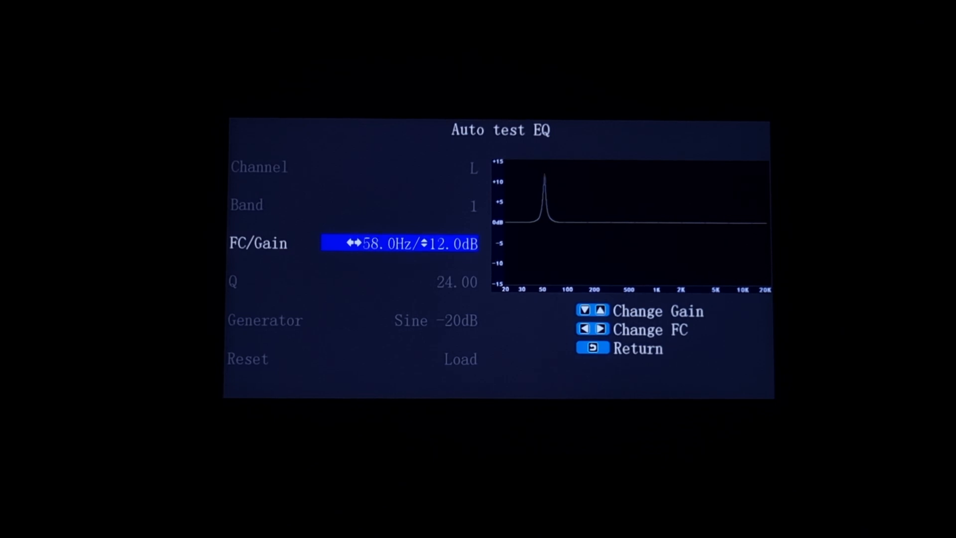
click(600, 329)
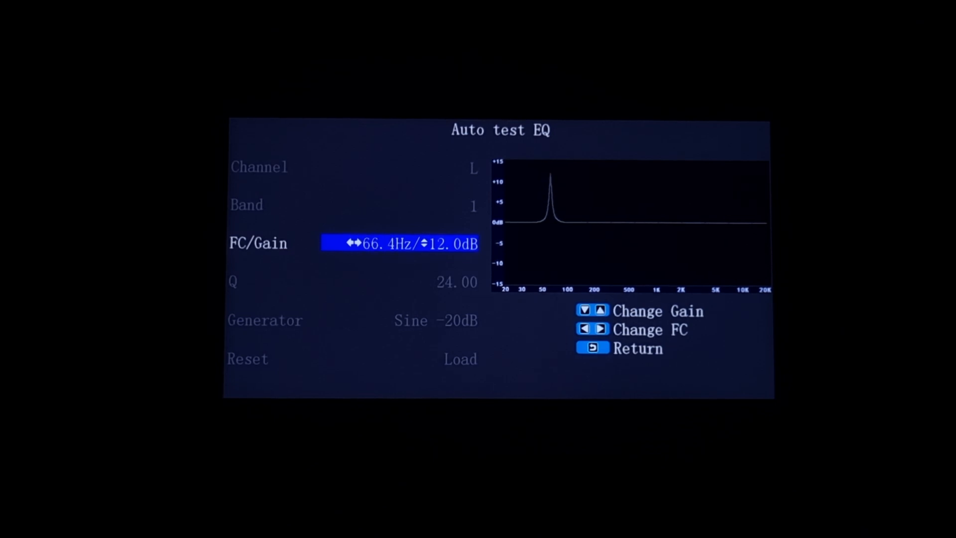
click(602, 330)
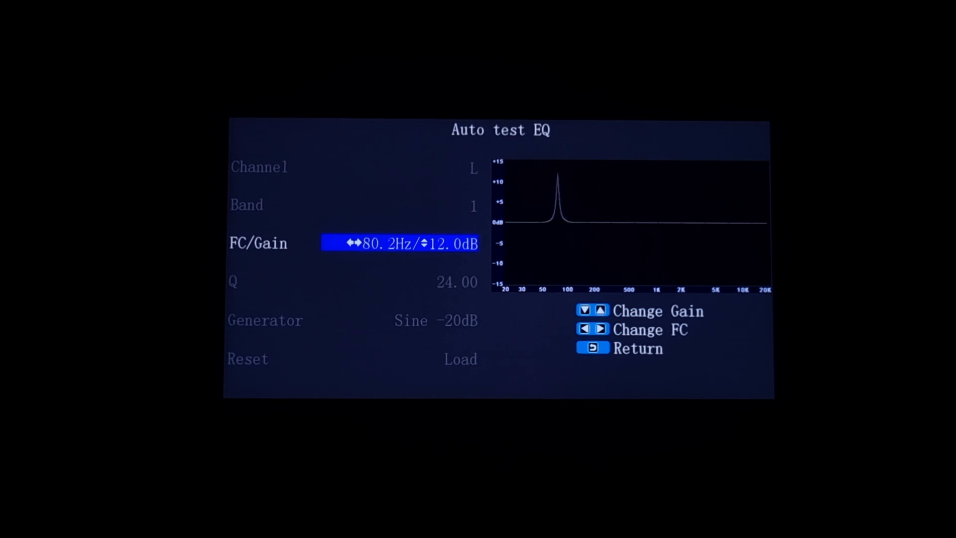
click(602, 330)
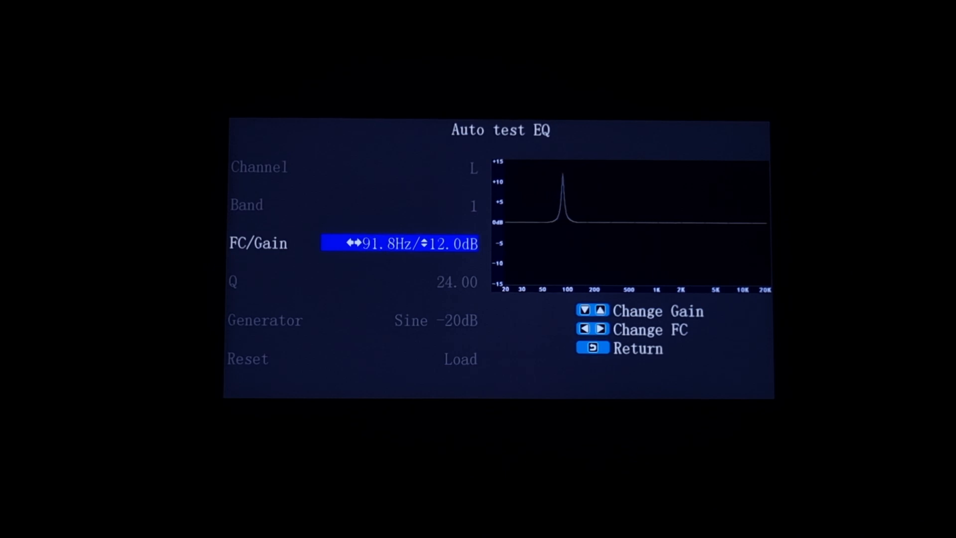
click(601, 329)
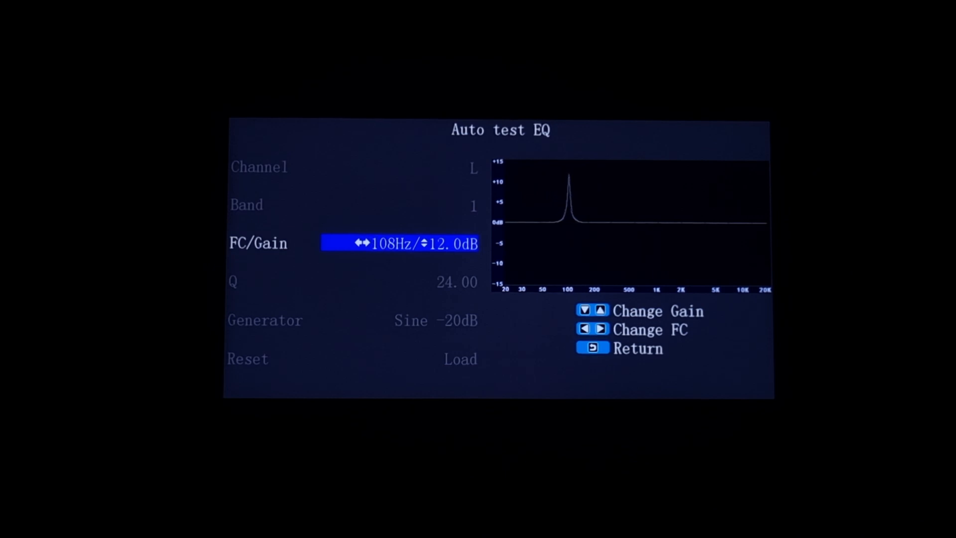
click(600, 329)
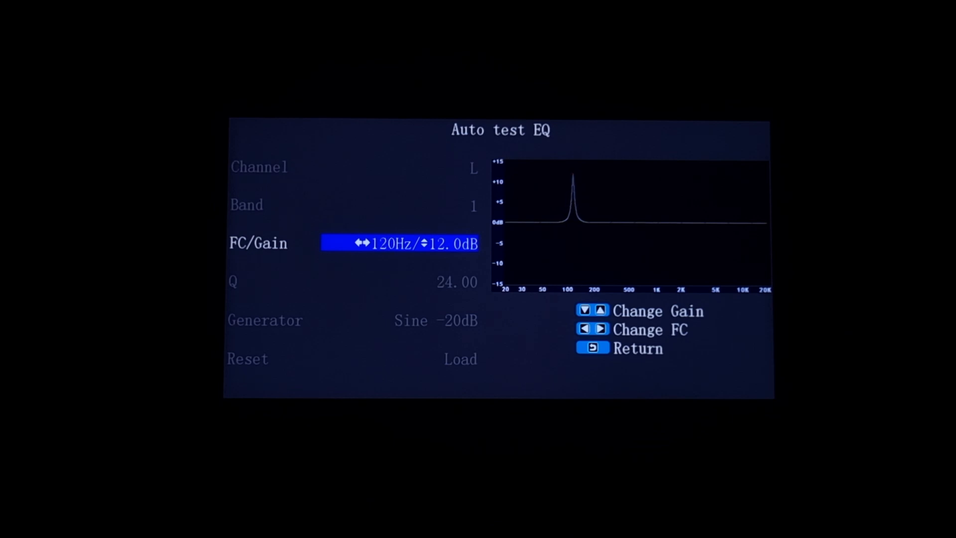
click(601, 330)
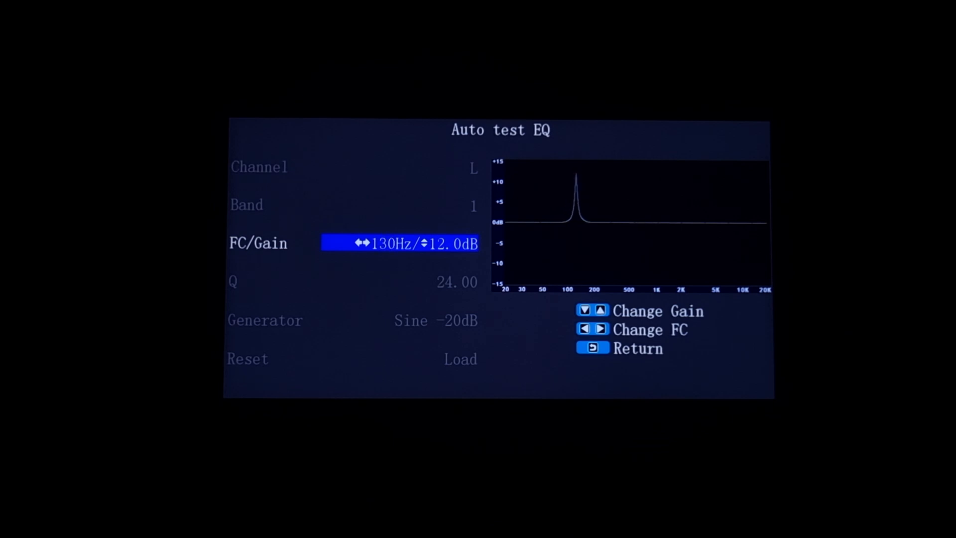
click(601, 329)
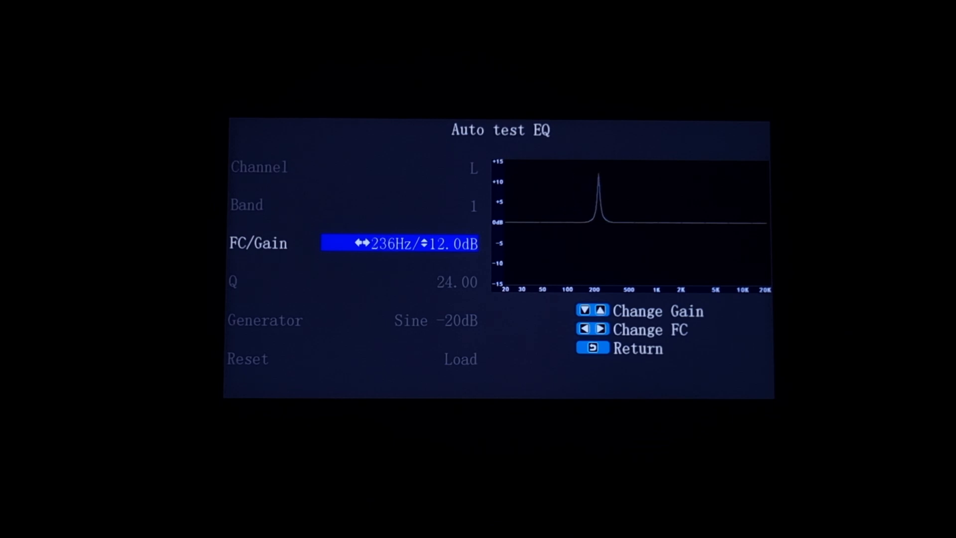
click(600, 330)
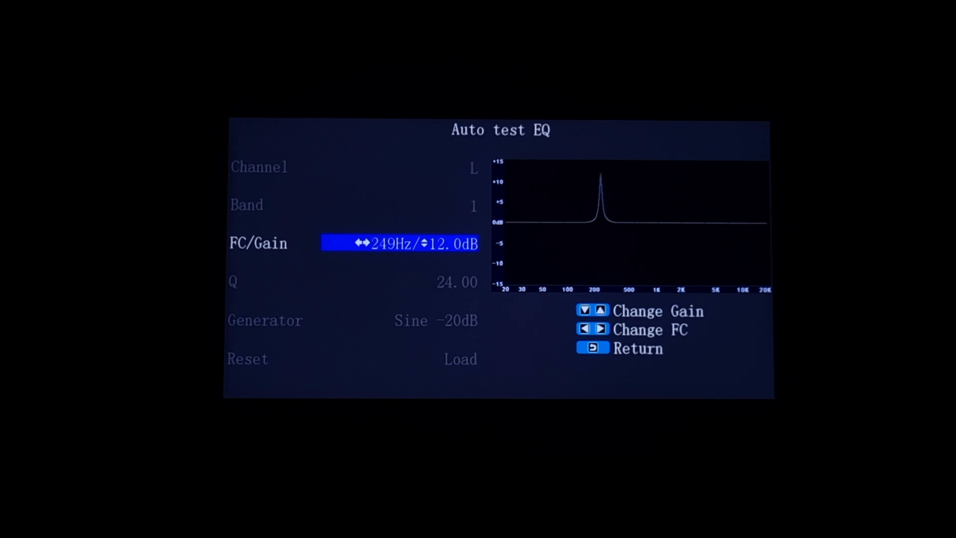
click(601, 329)
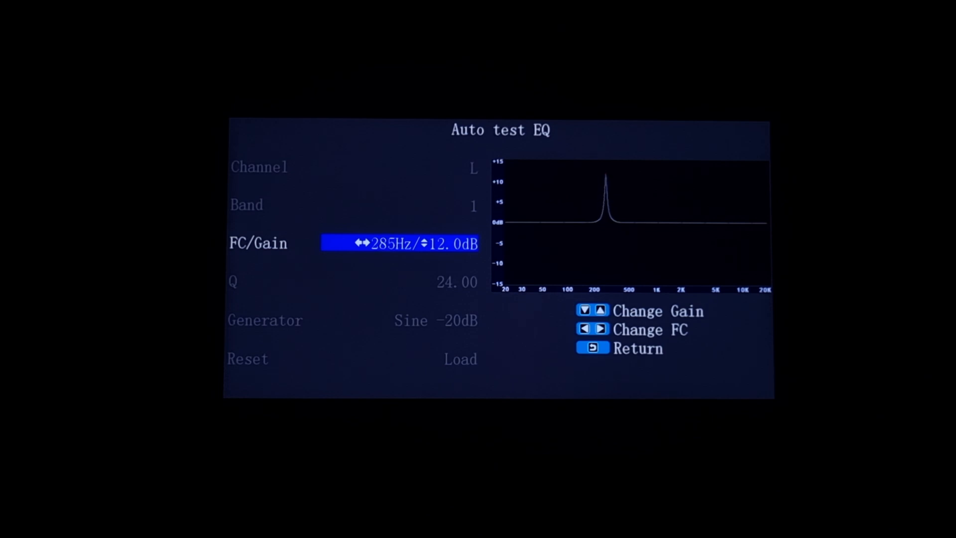
click(600, 328)
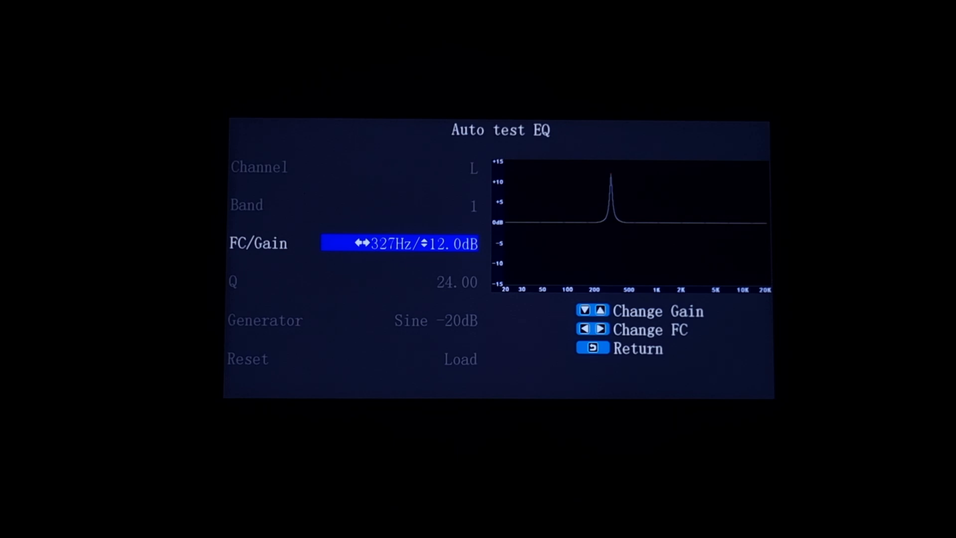
- Push the centre frequency to 8.54 kHz, then bring it down to 27.2 Hz with 12.0 dB gain
click(600, 329)
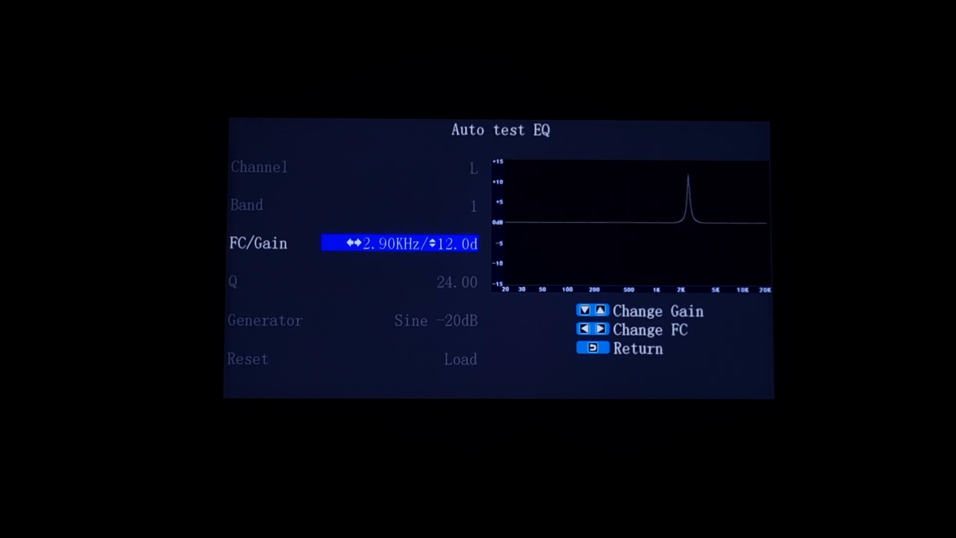
click(600, 329)
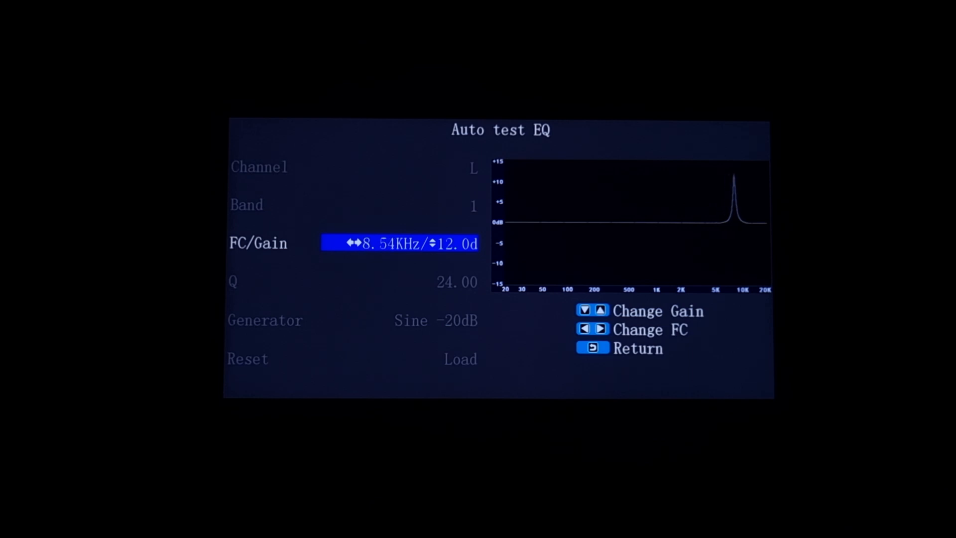
click(584, 329)
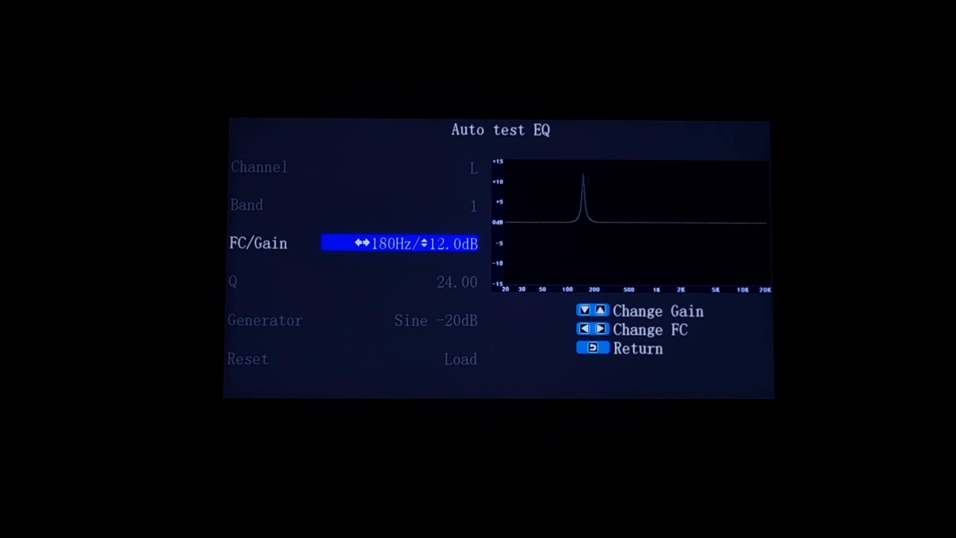
click(600, 328)
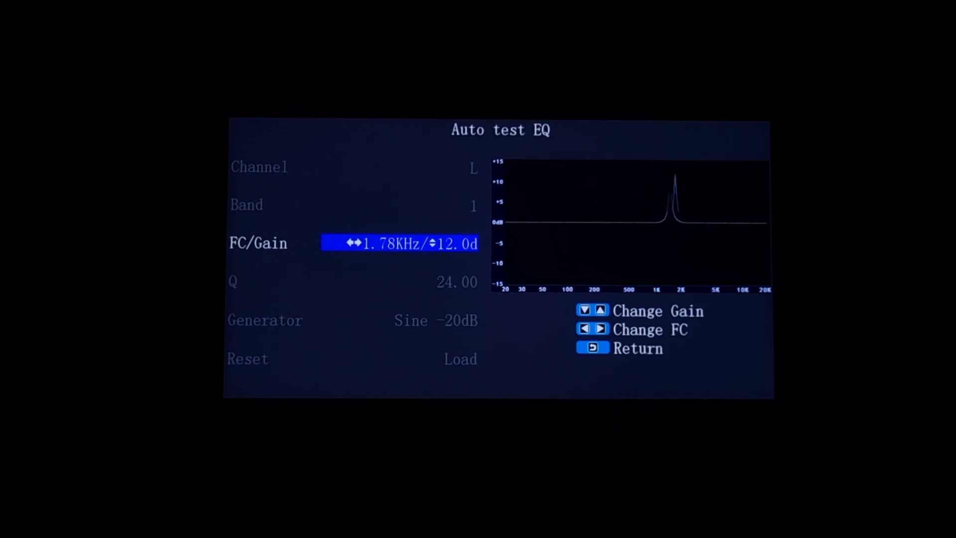
click(600, 328)
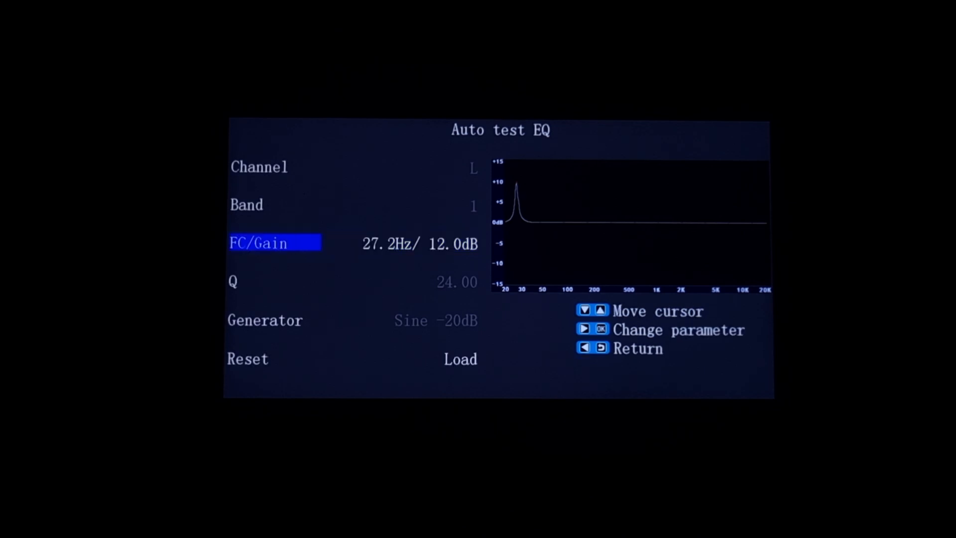
- Exit Auto test EQ to the Setup > Option list
key(down)
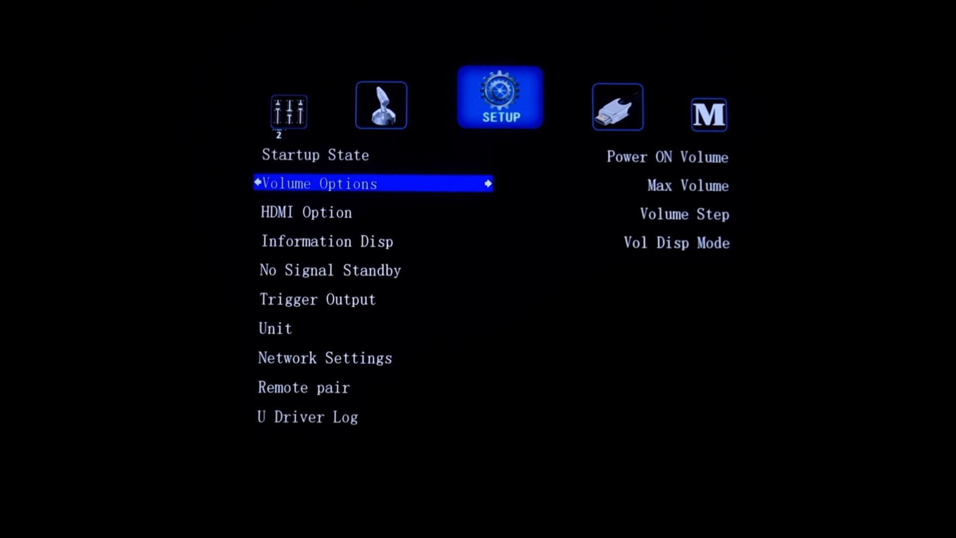
- Preview HDMI Option, Unit and Network Settings, then highlight Save and Recall in the main list
key(Down)
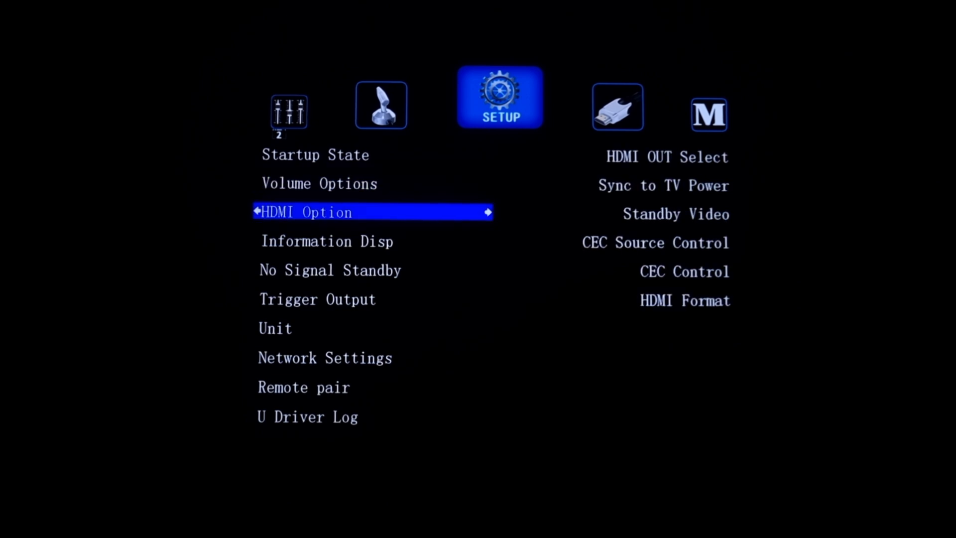
key(Down)
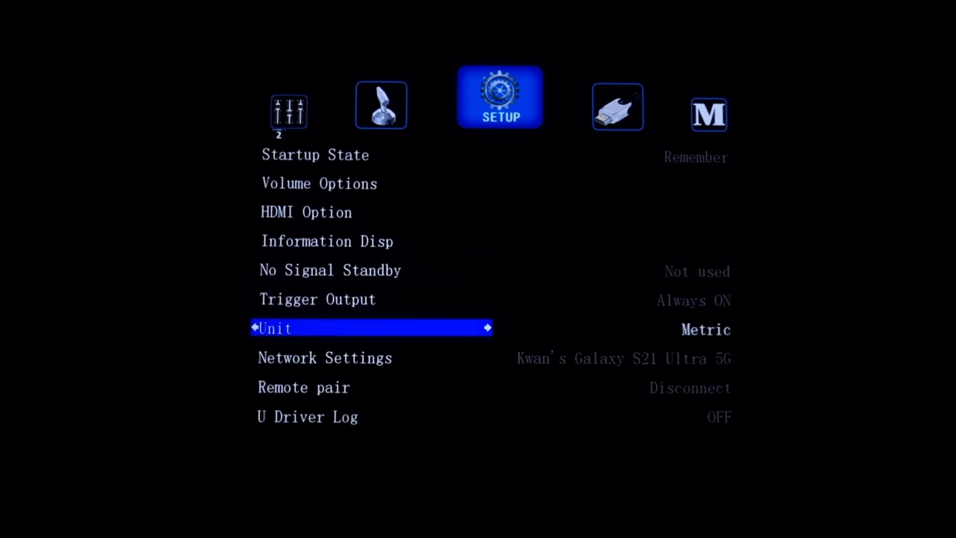
key(Down)
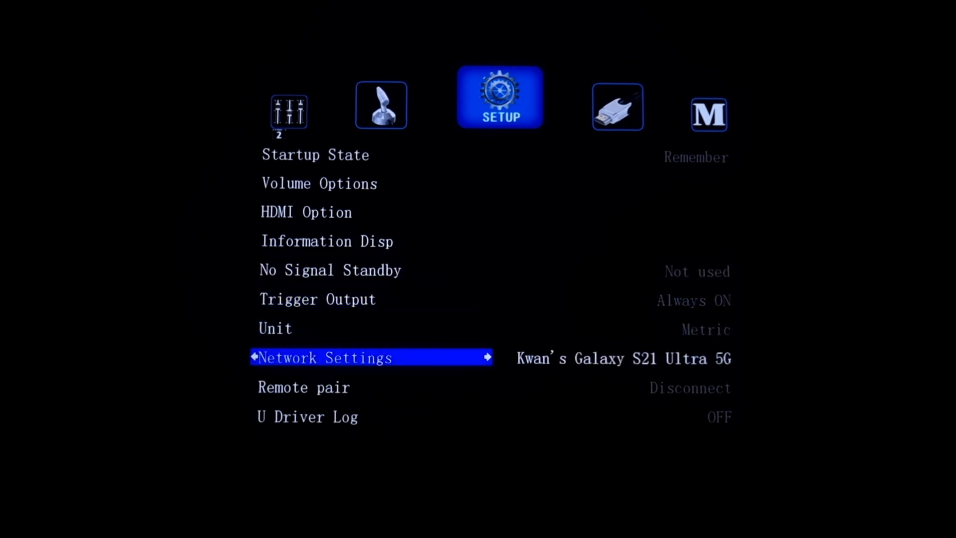
key(Down)
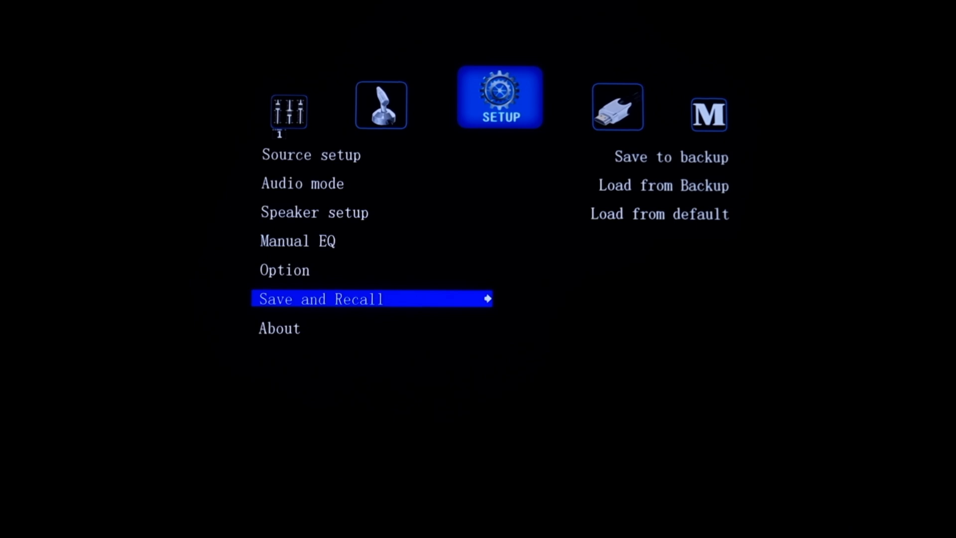
key(down)
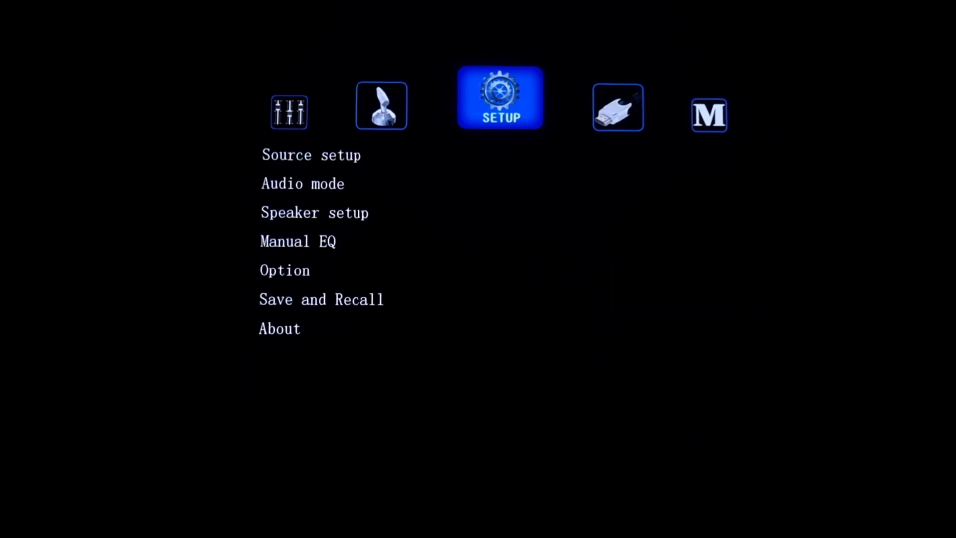
- Preview Speaker setup, Option and Save and Recall, then highlight About for version details
click(302, 184)
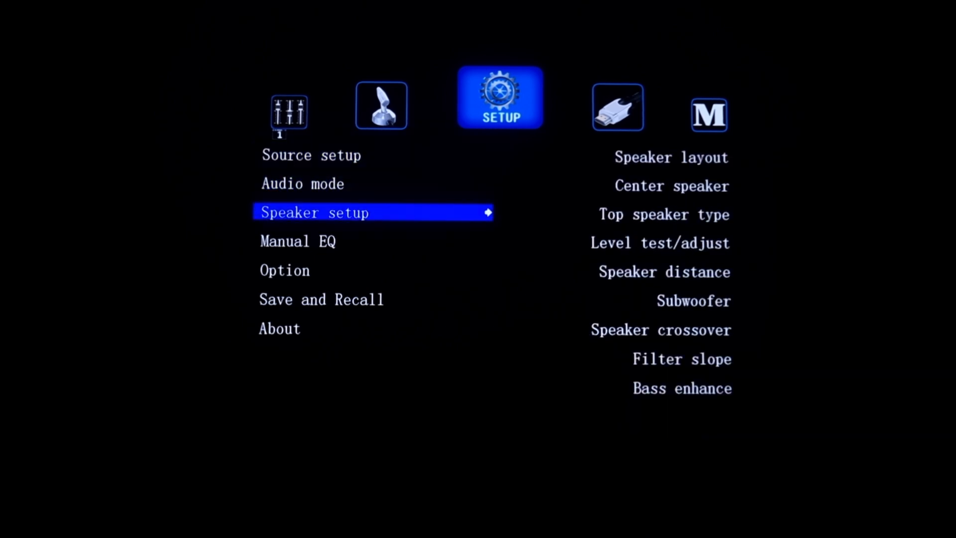
key(Down)
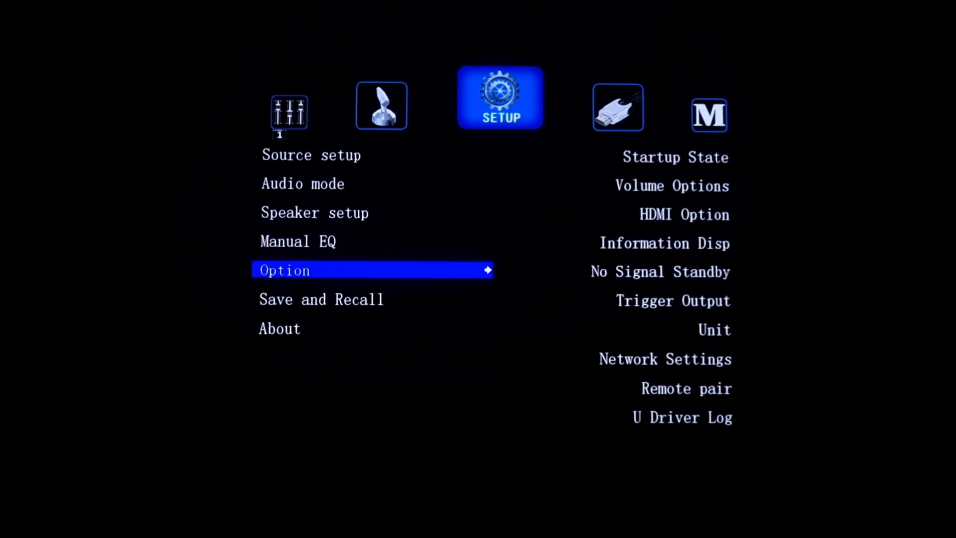
key(Down)
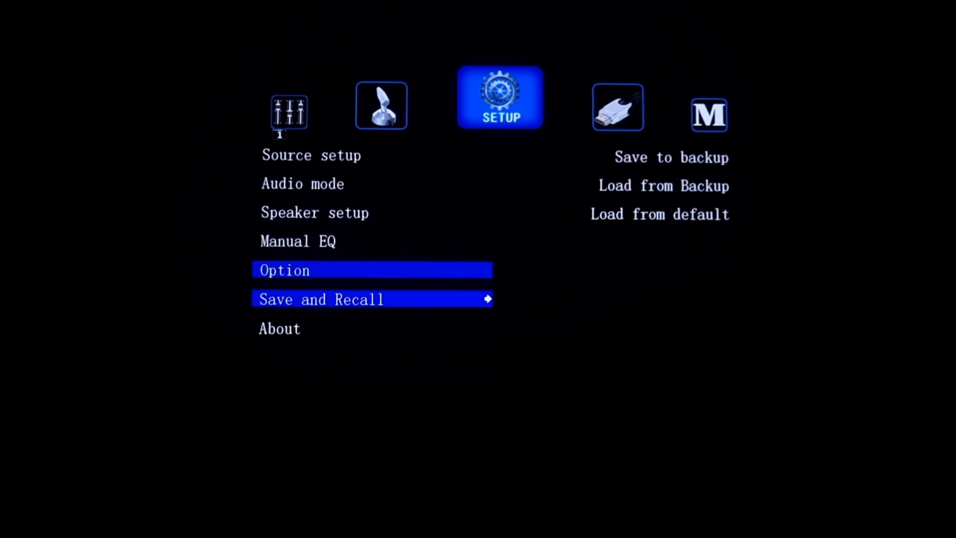
key(Down)
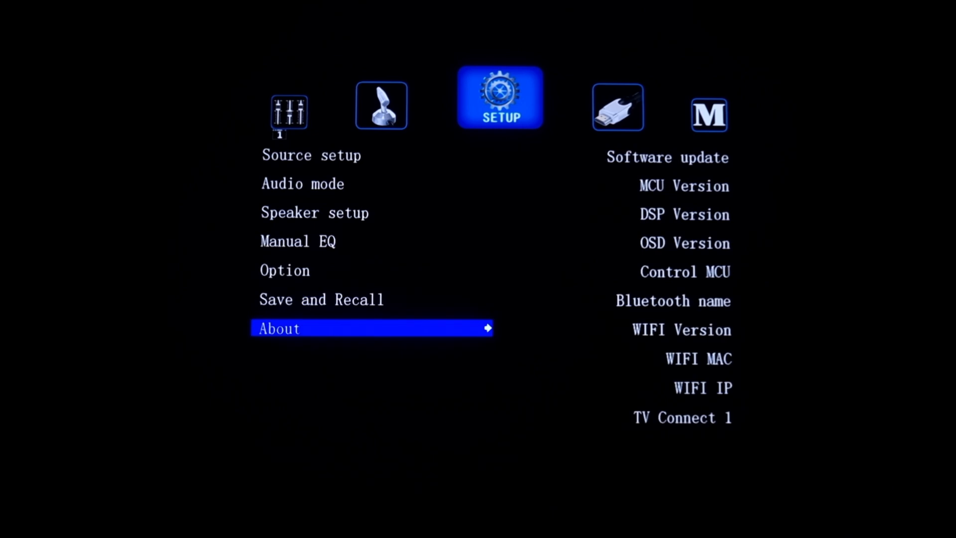